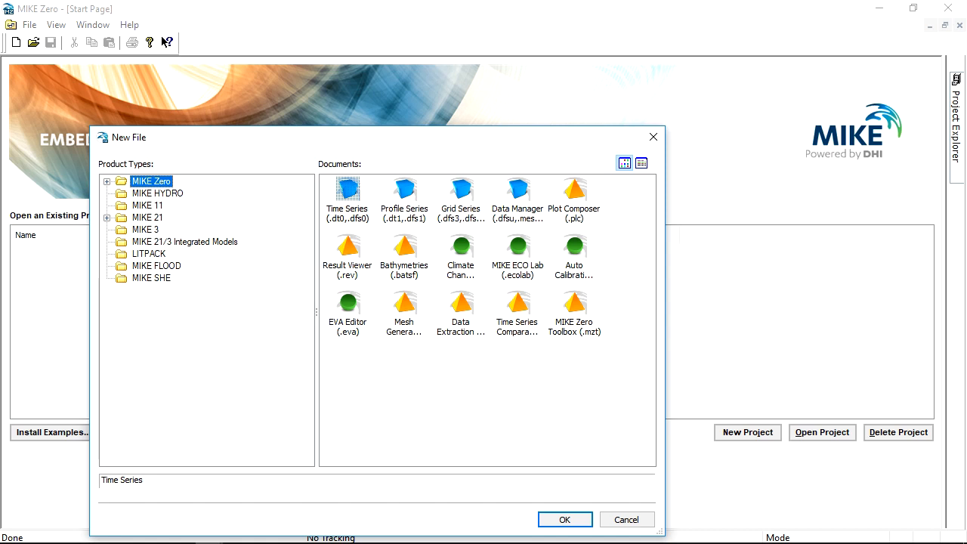
pyautogui.moveTo(151, 234)
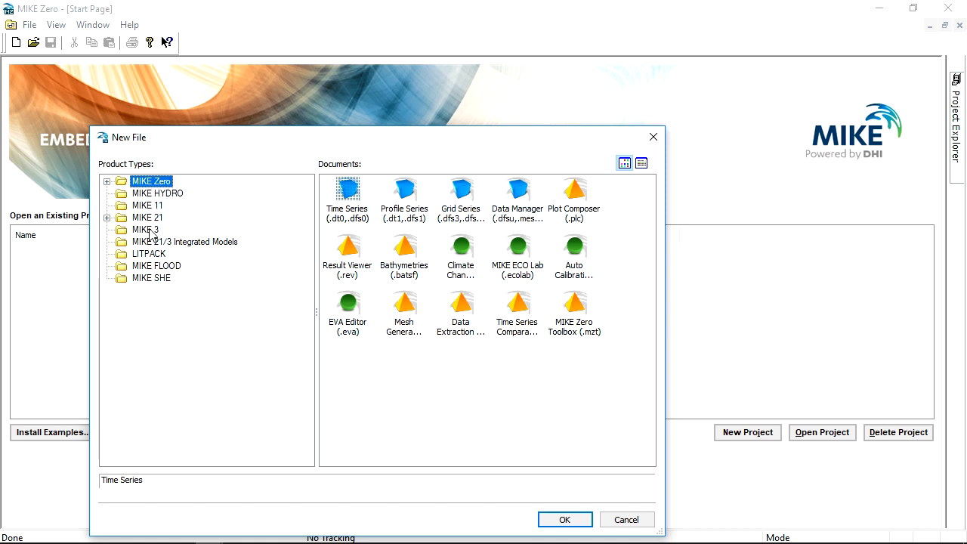
# Step: Create a new untitled MIKE 3 Wave Model FM (.m3wfm) setup
pyautogui.click(145, 229)
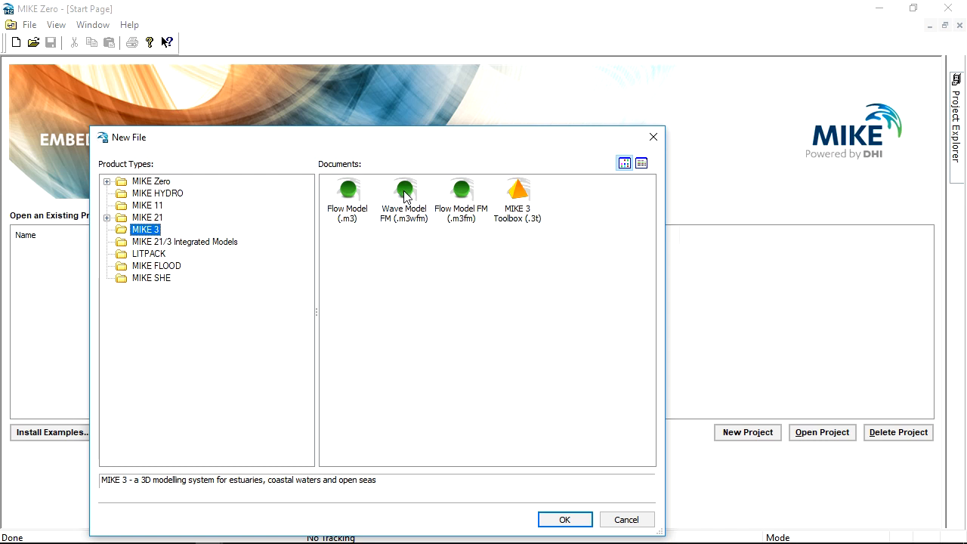
pyautogui.click(565, 520)
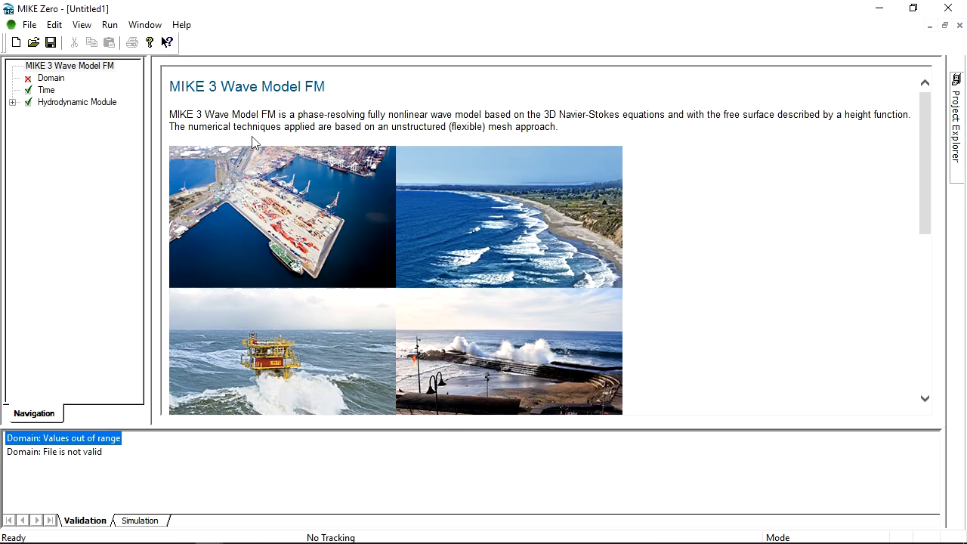
# Step: Load Bathy_HauntedHarbour.mesh as the domain mesh file
pyautogui.click(51, 79)
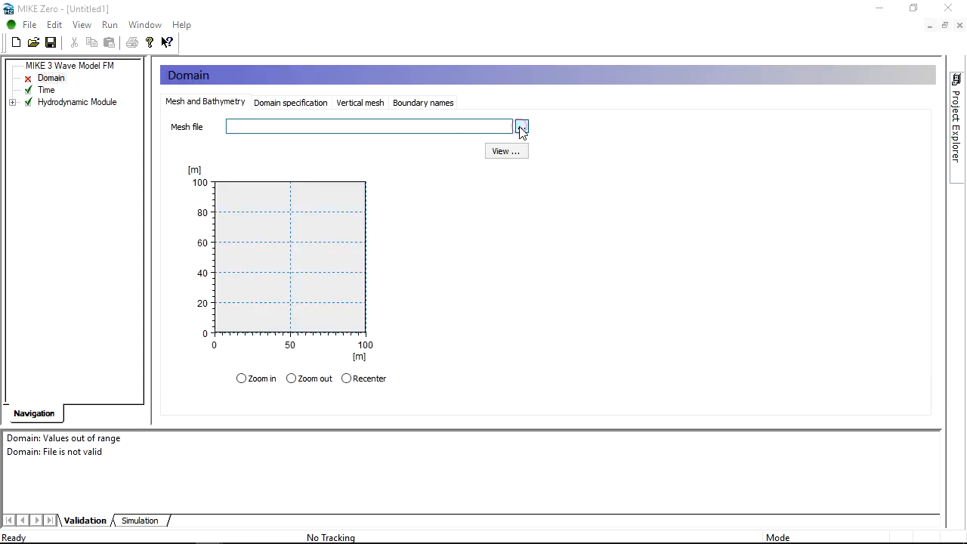
pyautogui.click(521, 127)
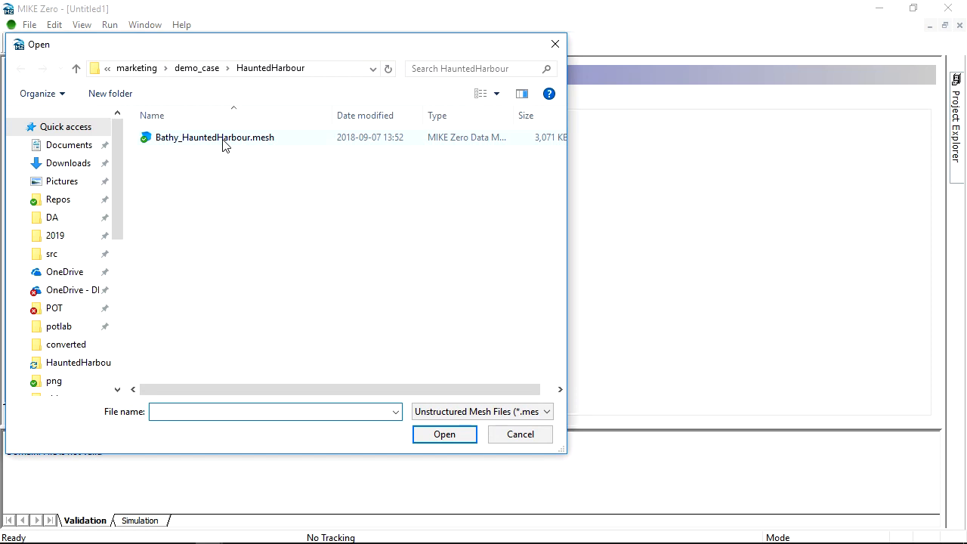
pyautogui.click(445, 434)
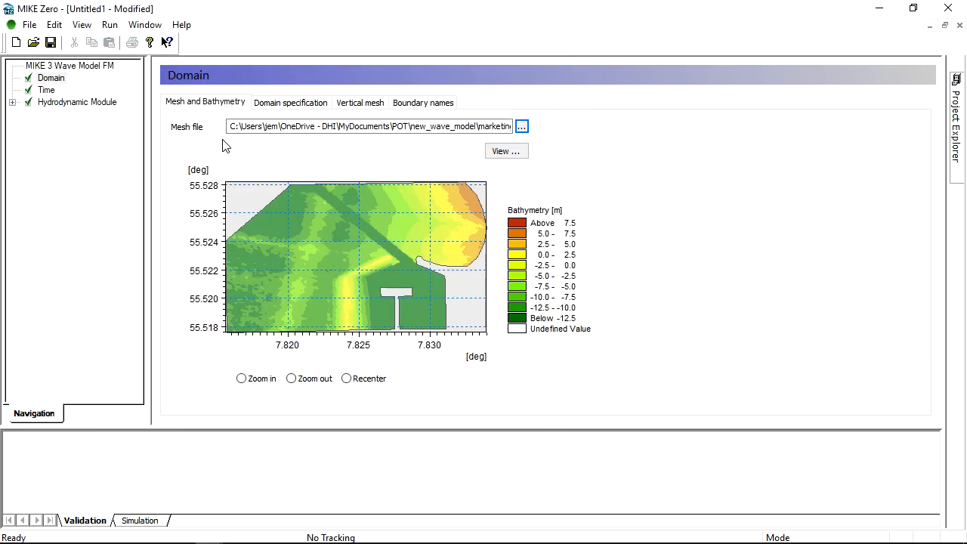
pyautogui.moveTo(415, 266)
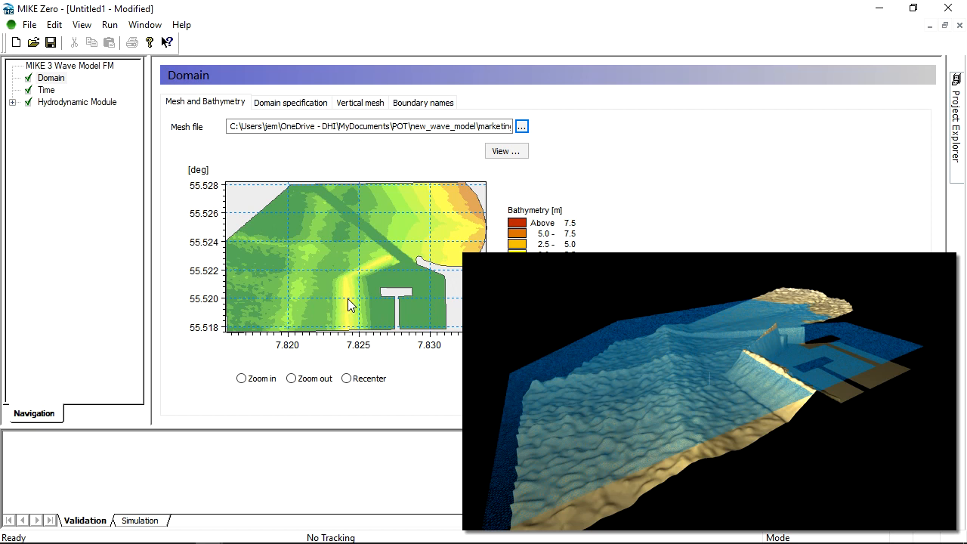
pyautogui.moveTo(374, 269)
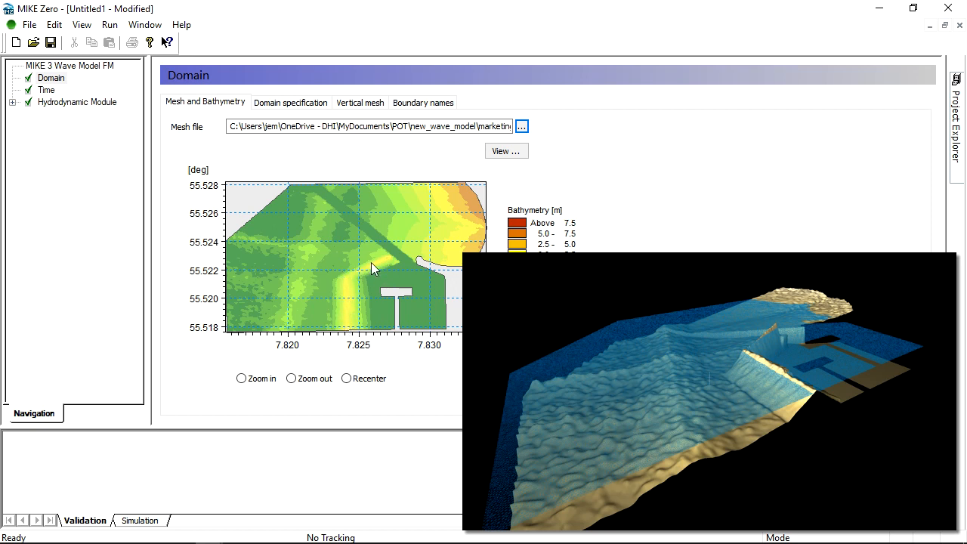
pyautogui.moveTo(444, 266)
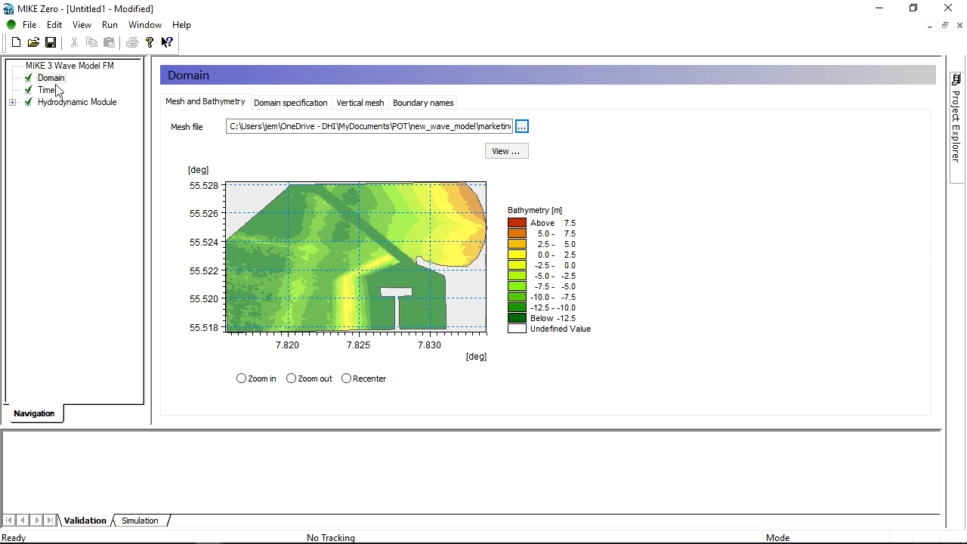
# Step: Set the number of time steps to 1000 and review the hydrodynamic module overview
pyautogui.click(46, 90)
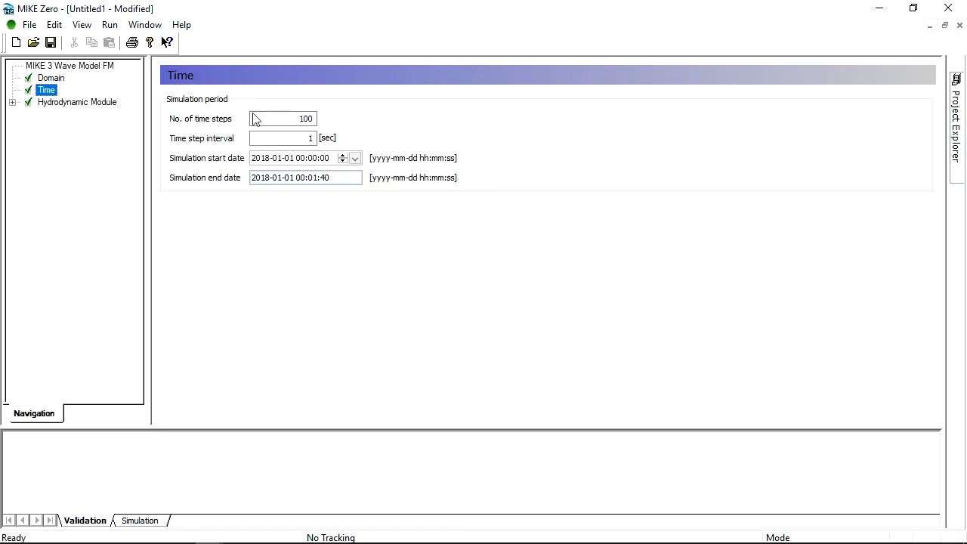
pyautogui.click(284, 118)
pyautogui.write('0')
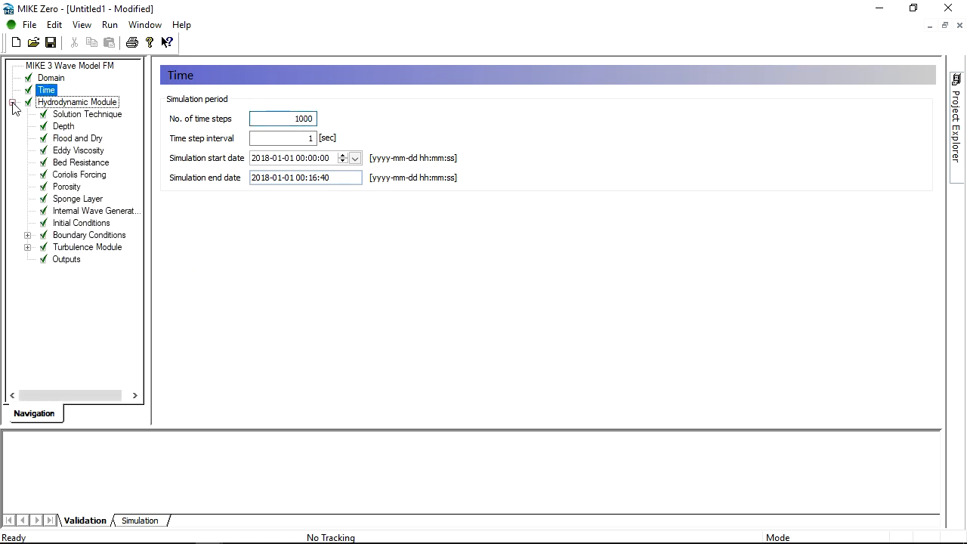
pyautogui.click(77, 103)
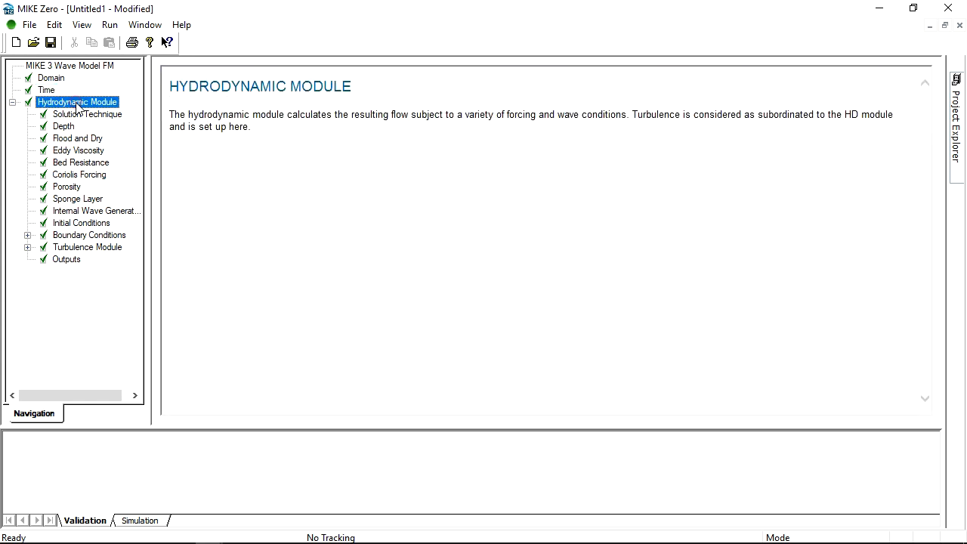
pyautogui.click(88, 113)
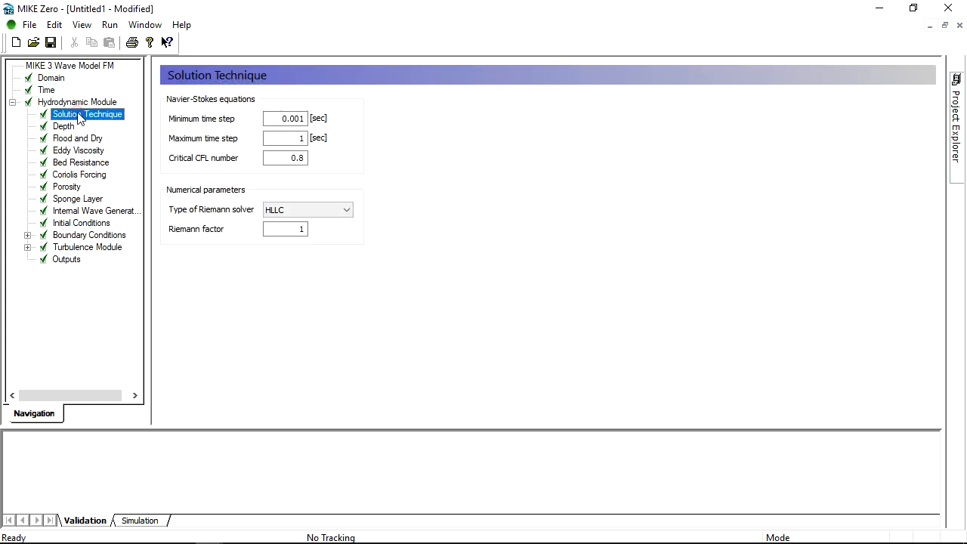
pyautogui.moveTo(78, 141)
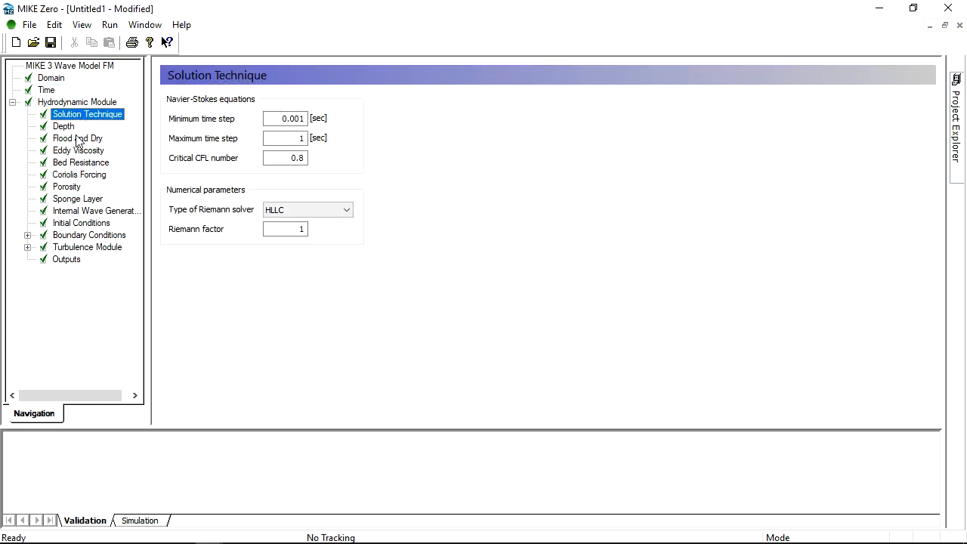
# Step: Review flooding/drying and eddy viscosity, then set bed resistance to a constant 0.05 m roughness height
pyautogui.click(77, 138)
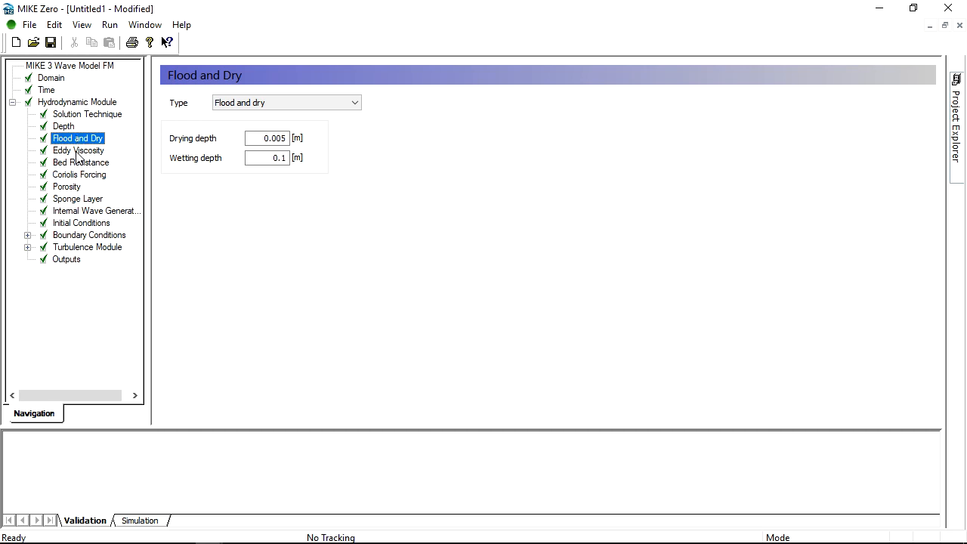
pyautogui.click(79, 149)
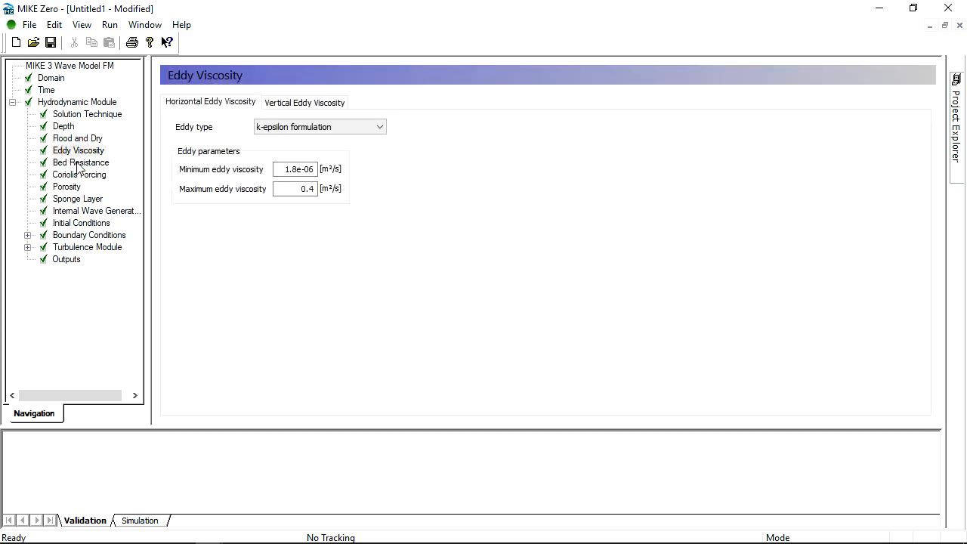
pyautogui.click(82, 162)
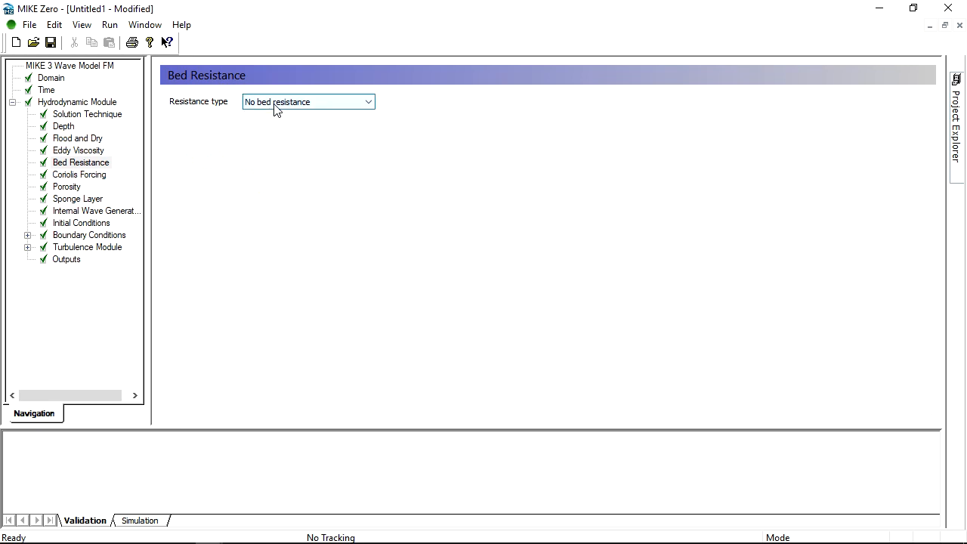
pyautogui.click(308, 101)
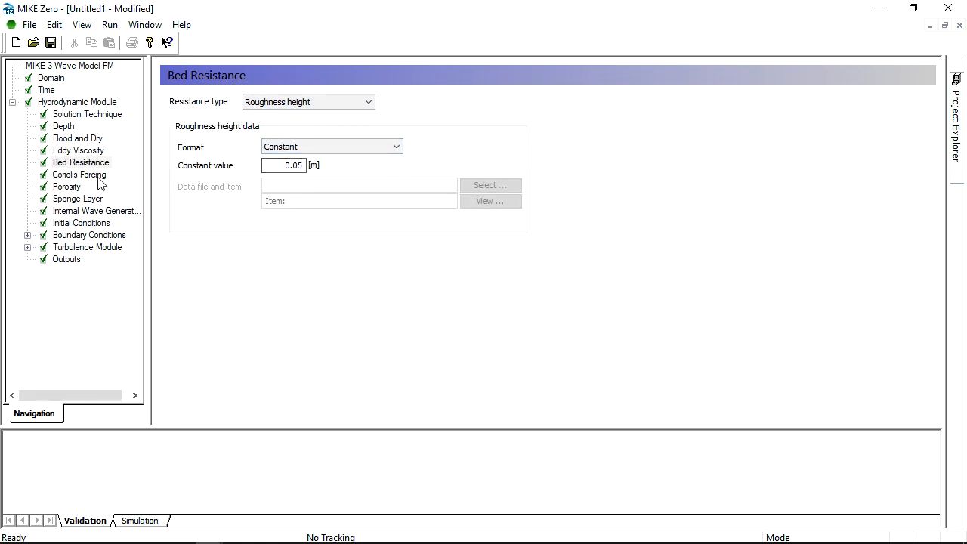
pyautogui.click(66, 186)
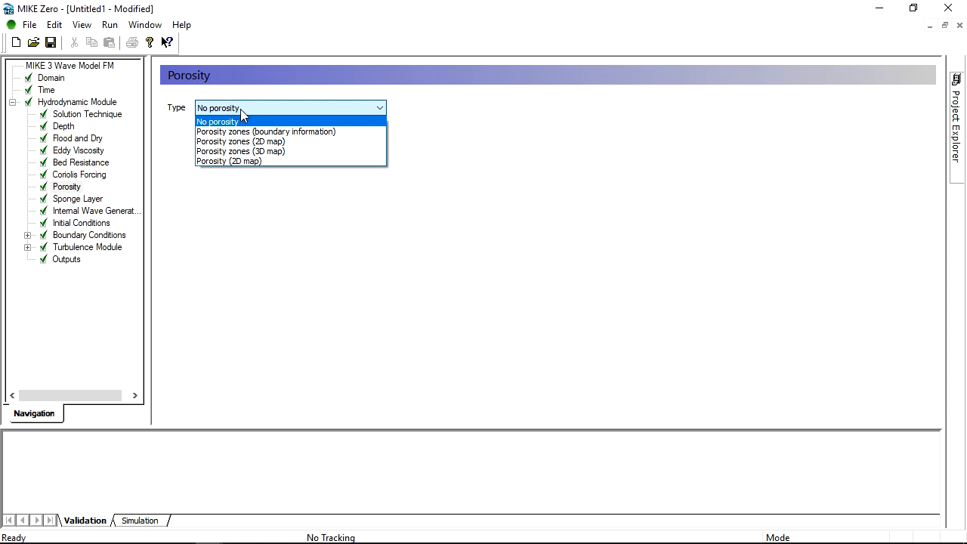
# Step: Use boundary-based porosity zones with one zone on Code 3, width 25 m and porosity 0.5
pyautogui.click(265, 131)
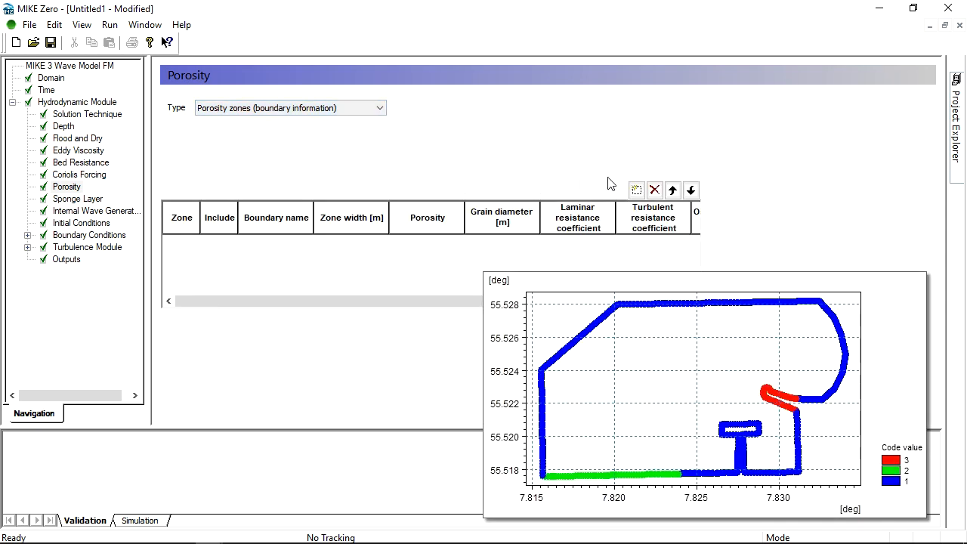
pyautogui.click(638, 190)
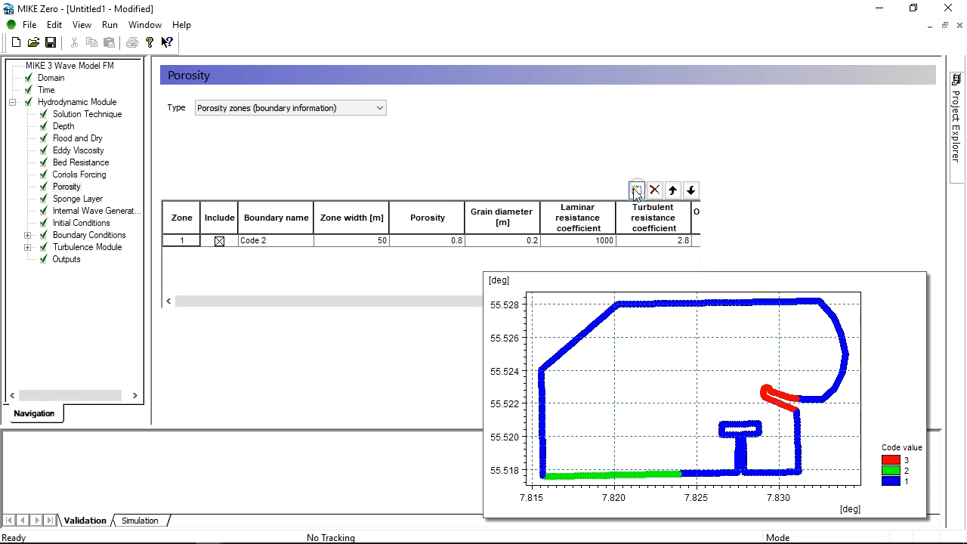
pyautogui.click(264, 240)
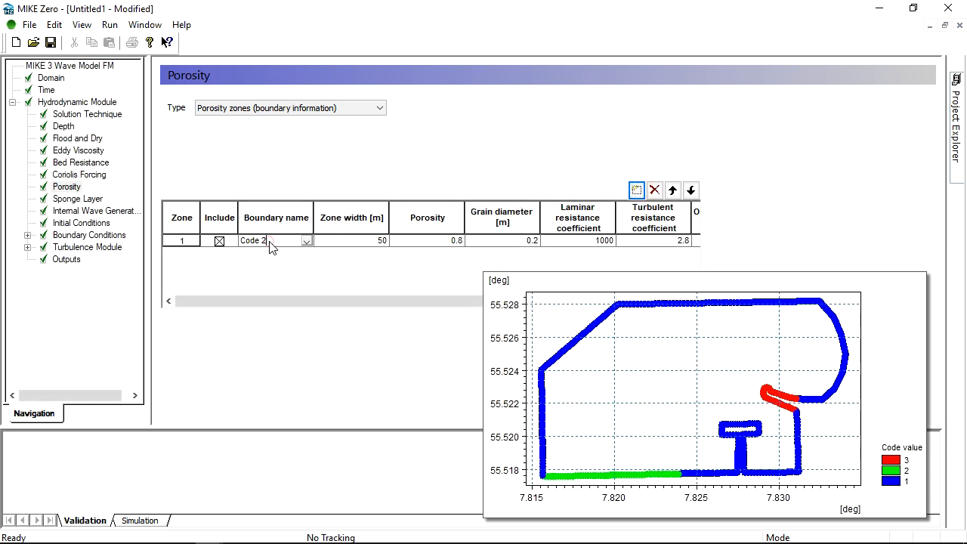
pyautogui.click(305, 240)
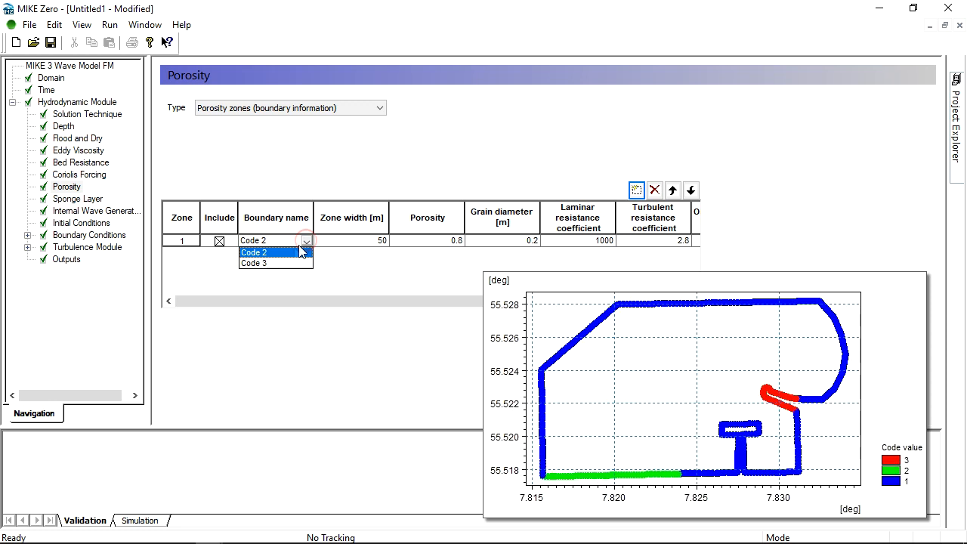
pyautogui.click(254, 263)
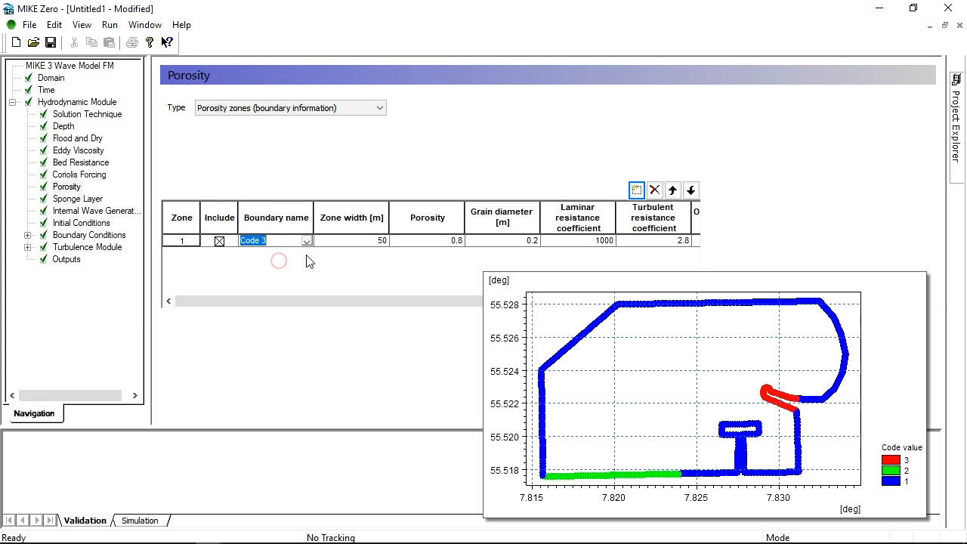
pyautogui.click(350, 240)
pyautogui.write('25')
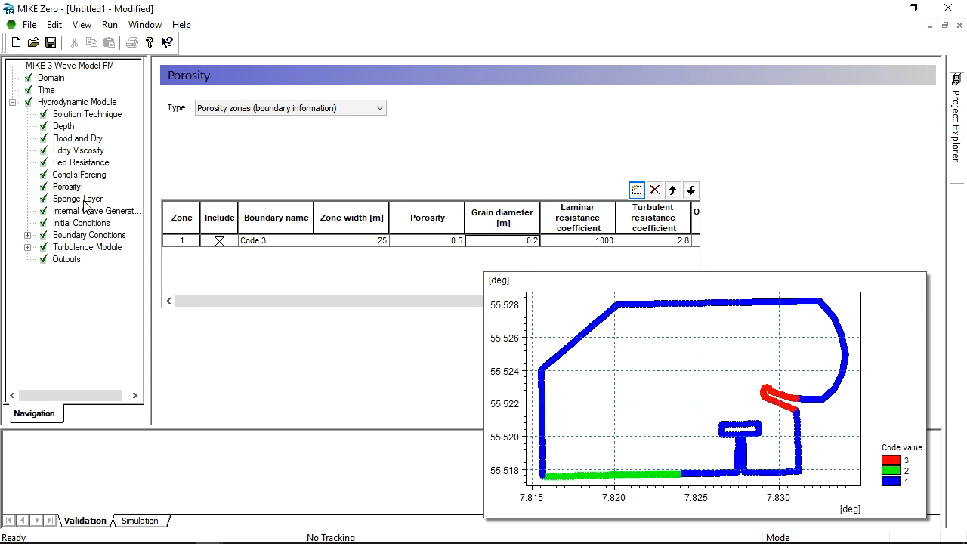
# Step: Use boundary-based sponge zones with one zone on Code 2, width 80 m and spacing 4 m
pyautogui.click(79, 199)
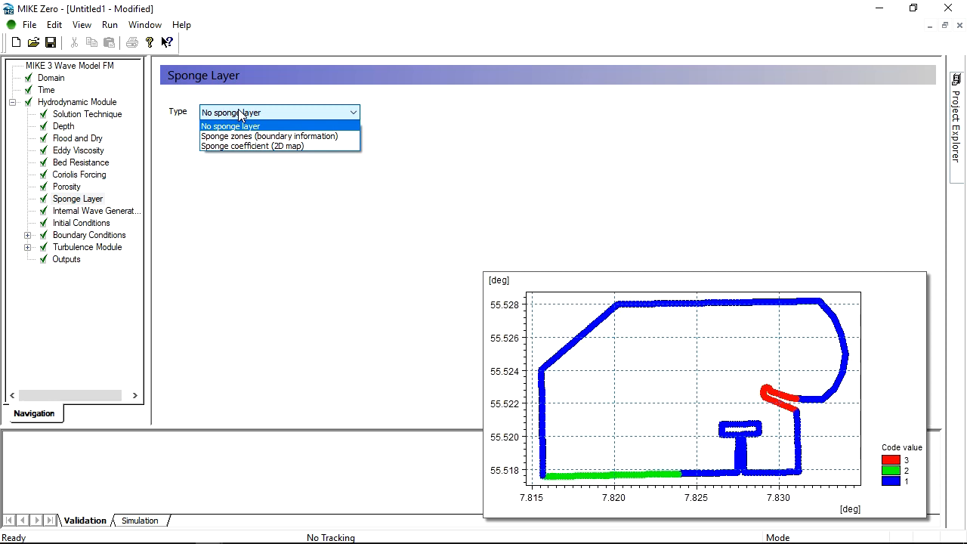
pyautogui.click(269, 136)
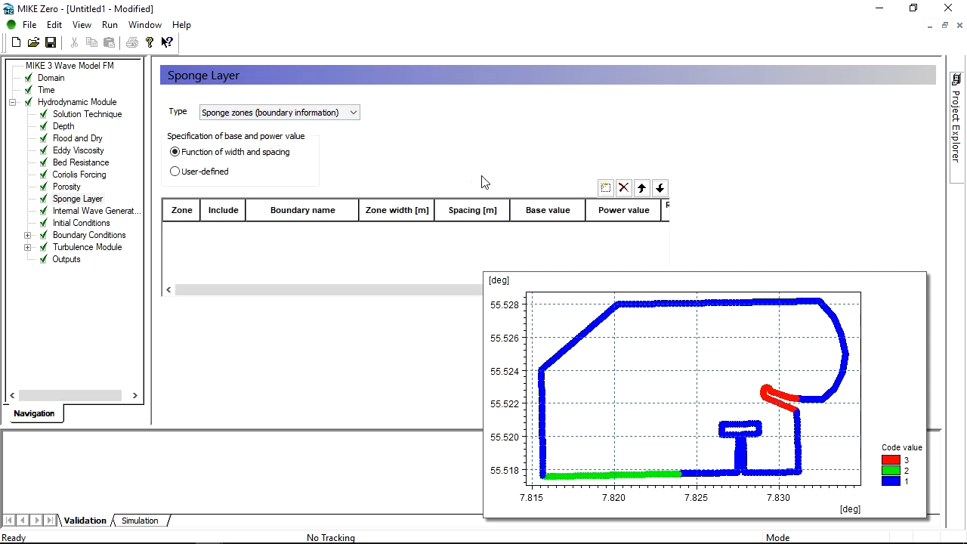
pyautogui.click(605, 187)
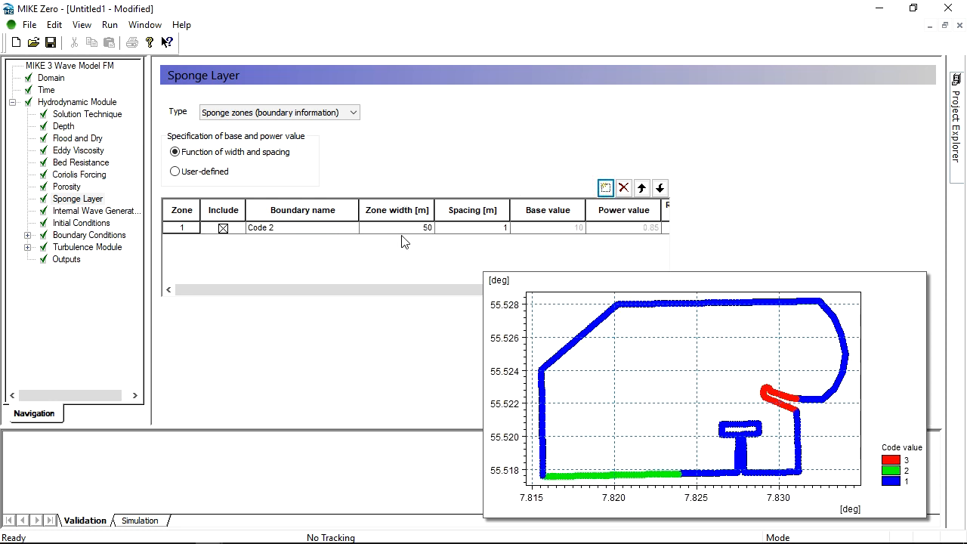
pyautogui.write('80')
pyautogui.click(473, 227)
pyautogui.write('4')
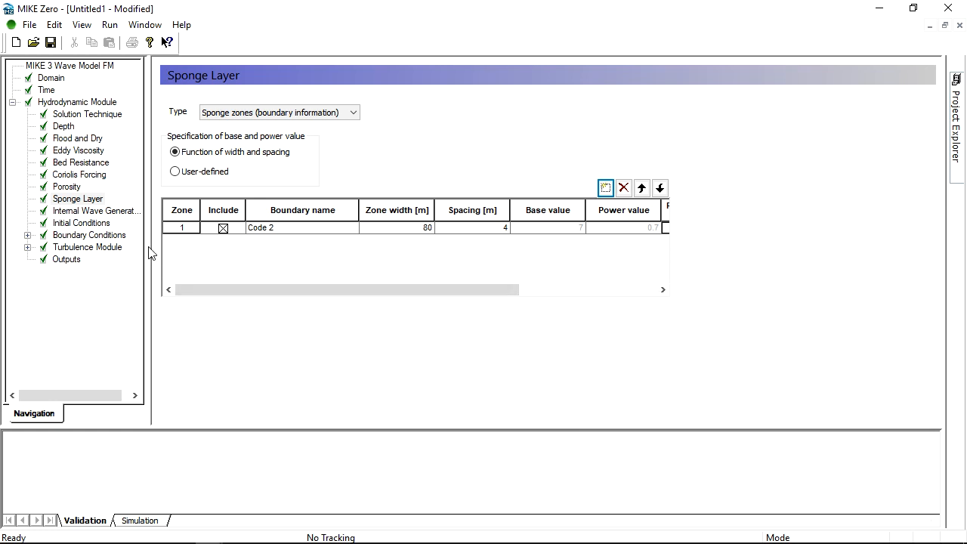
# Step: Create an 80 m wide internal wave generation Zone 1 along the western and northern edge and edit it
pyautogui.click(97, 211)
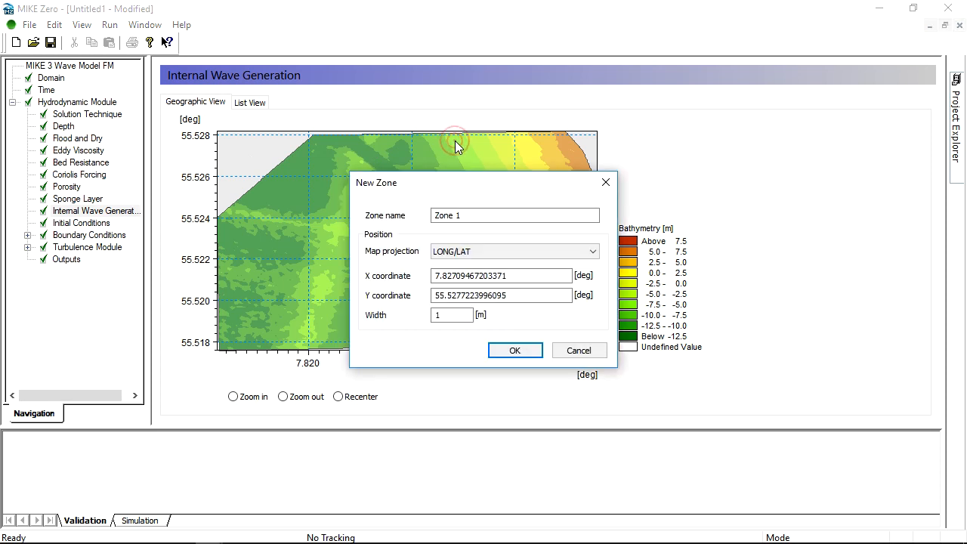
pyautogui.click(452, 316)
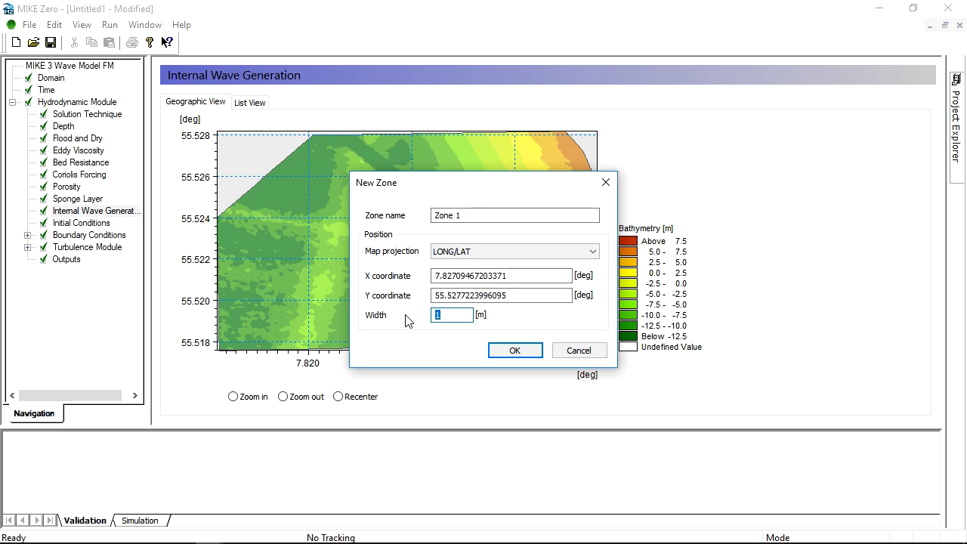
pyautogui.write('80')
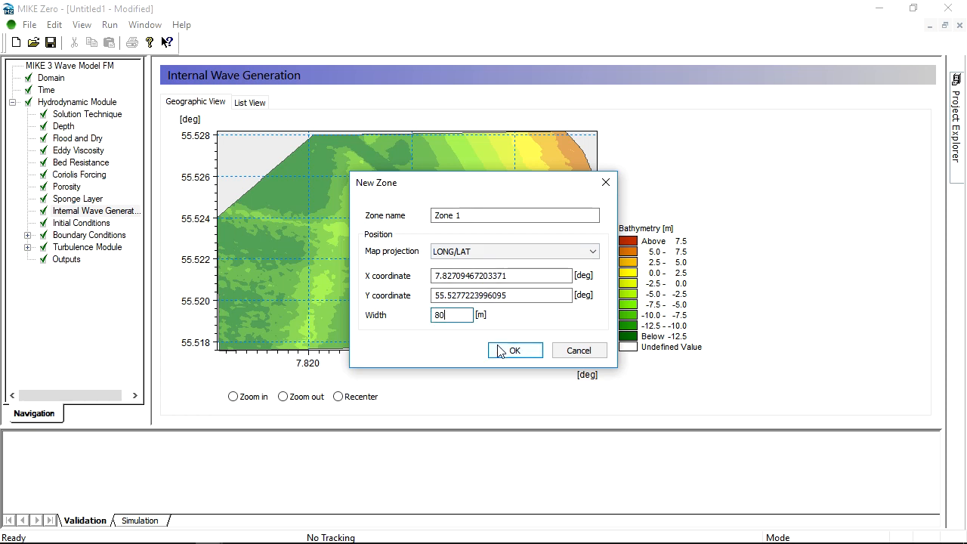
pyautogui.click(514, 350)
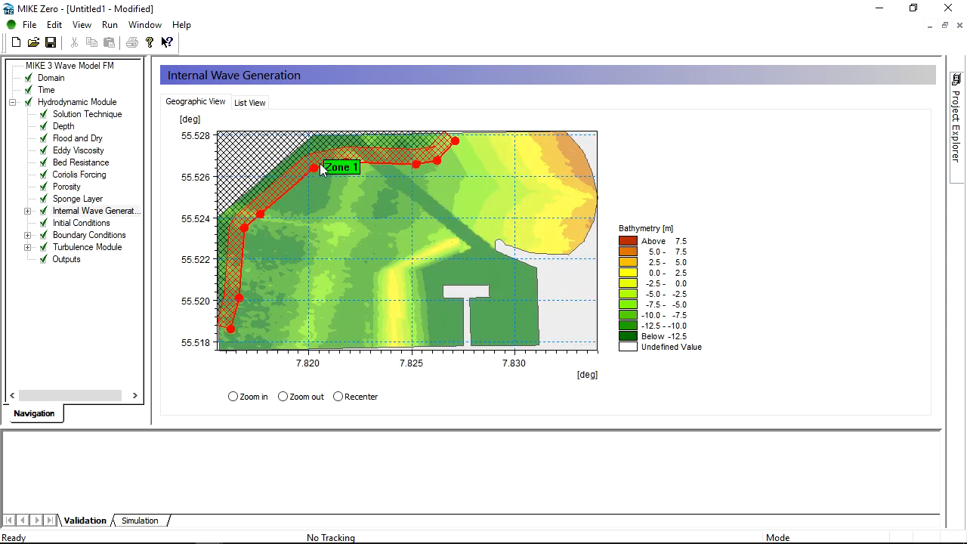
pyautogui.rightClick(340, 166)
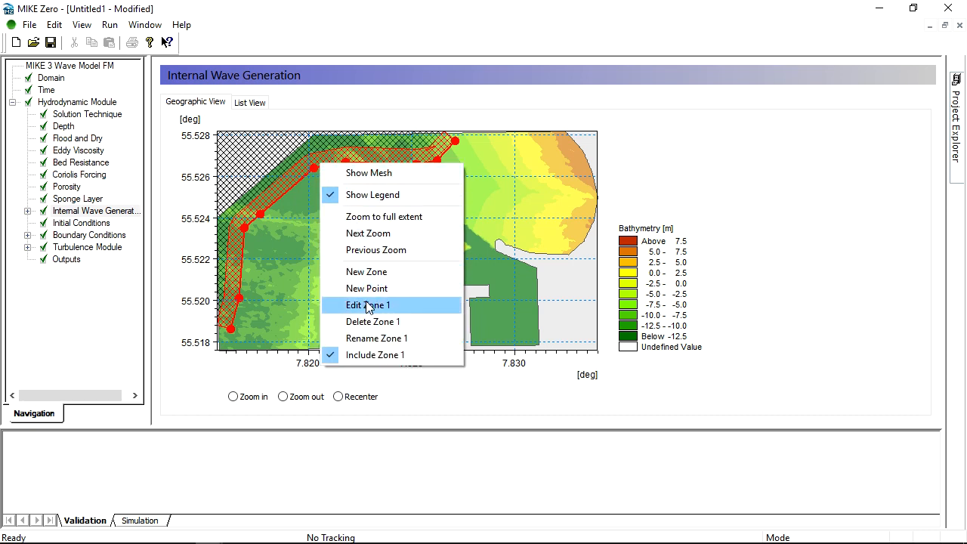
pyautogui.click(369, 306)
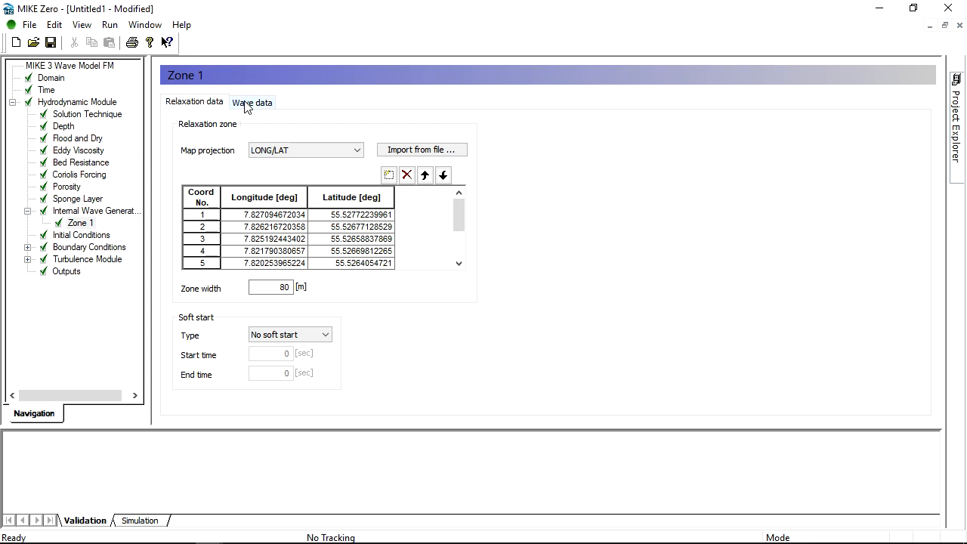
# Step: Set Zone 1 water depth to 15 m and use the wave spectrum file Spectrum_19851106.dfs2
pyautogui.click(251, 103)
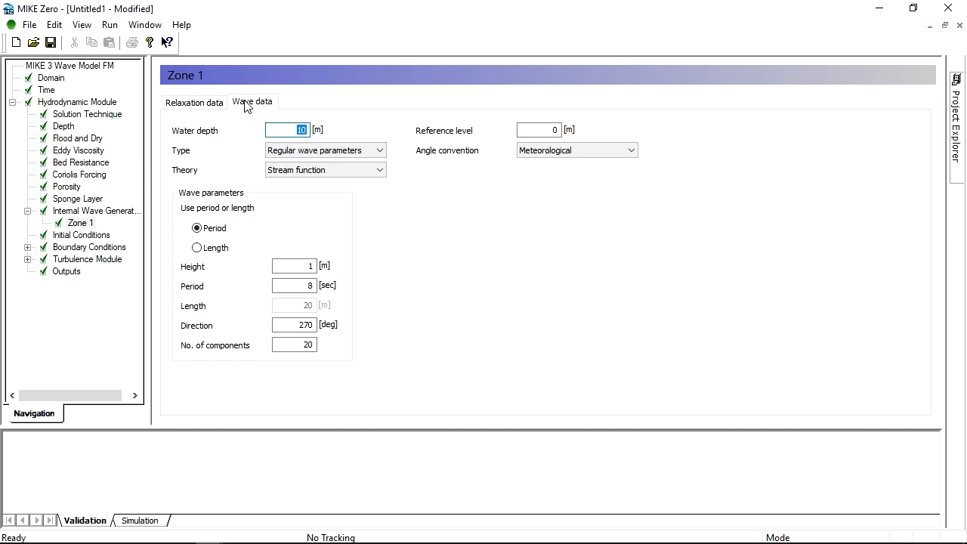
pyautogui.write('15')
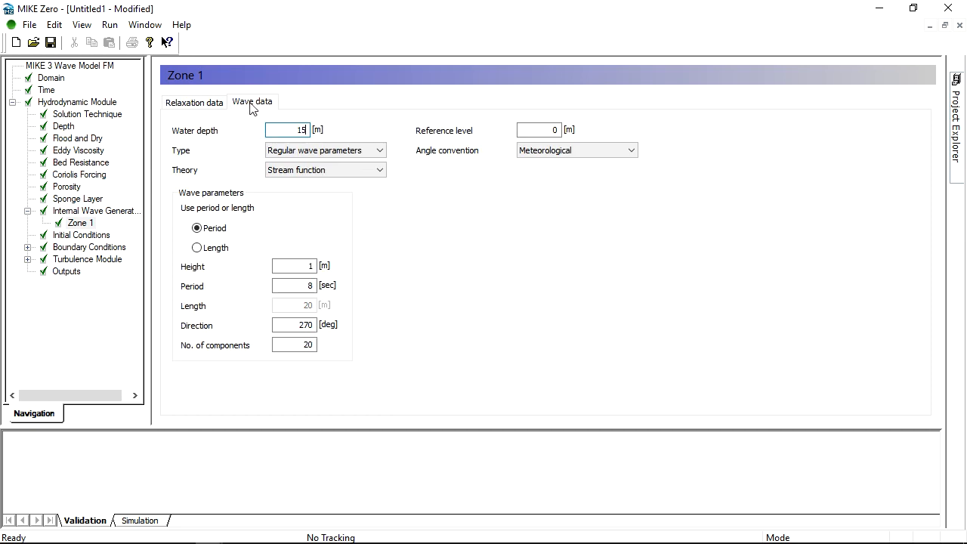
pyautogui.click(325, 150)
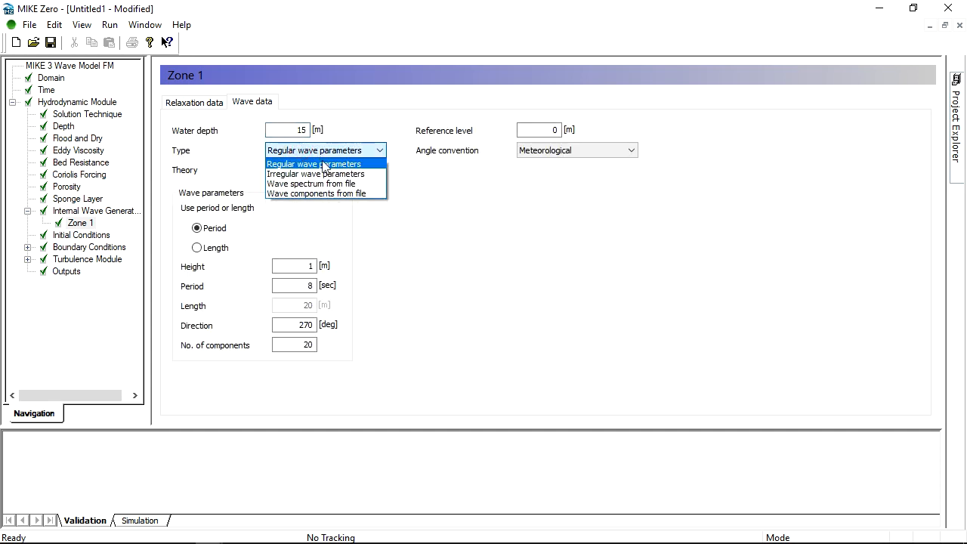
pyautogui.click(312, 183)
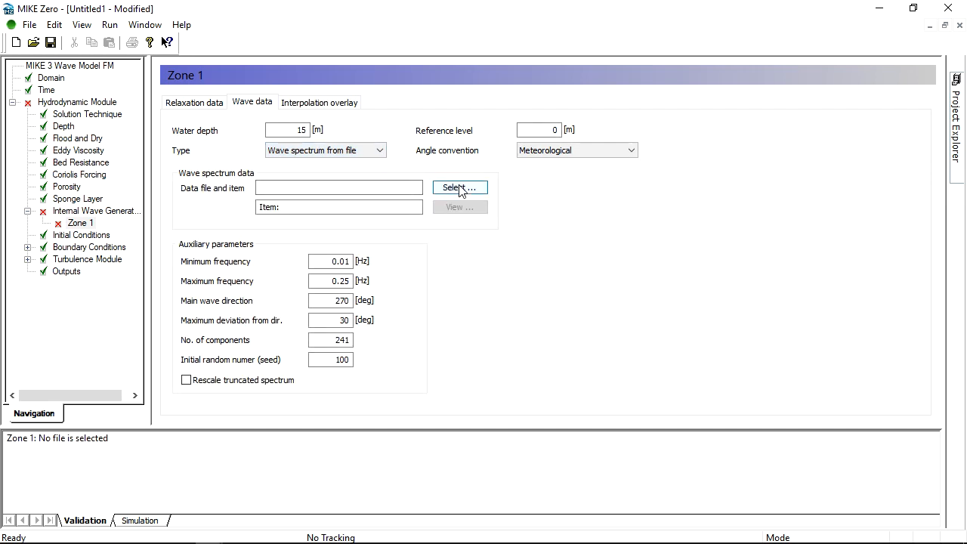
pyautogui.click(459, 188)
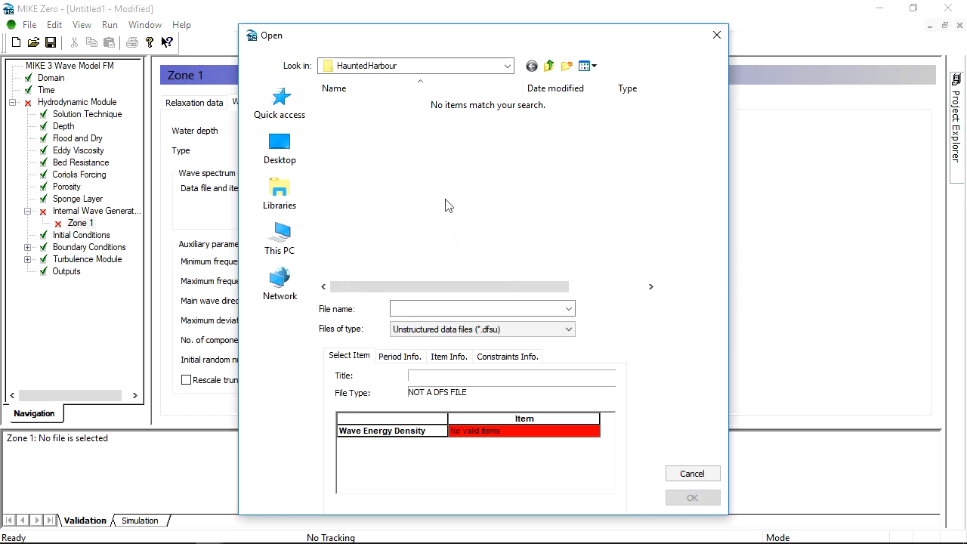
pyautogui.click(565, 329)
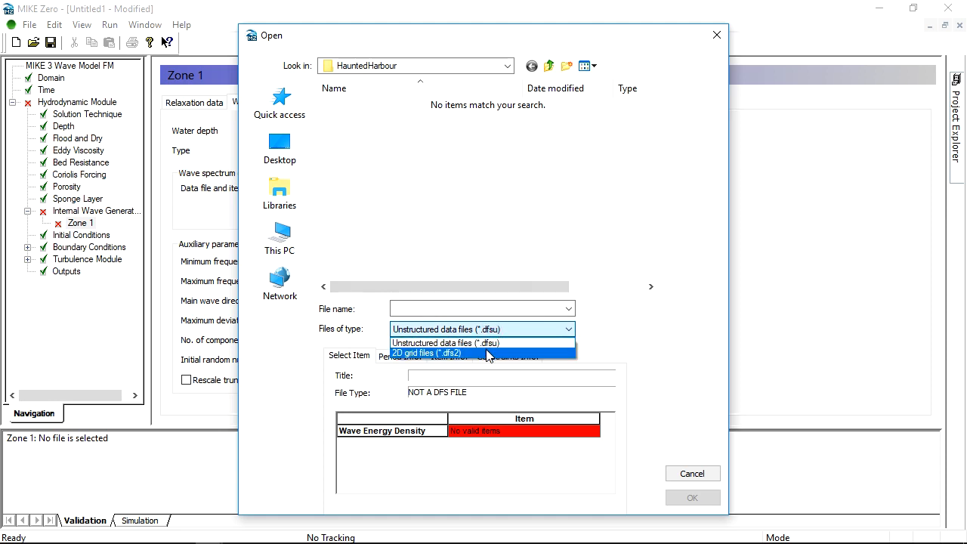
pyautogui.click(428, 354)
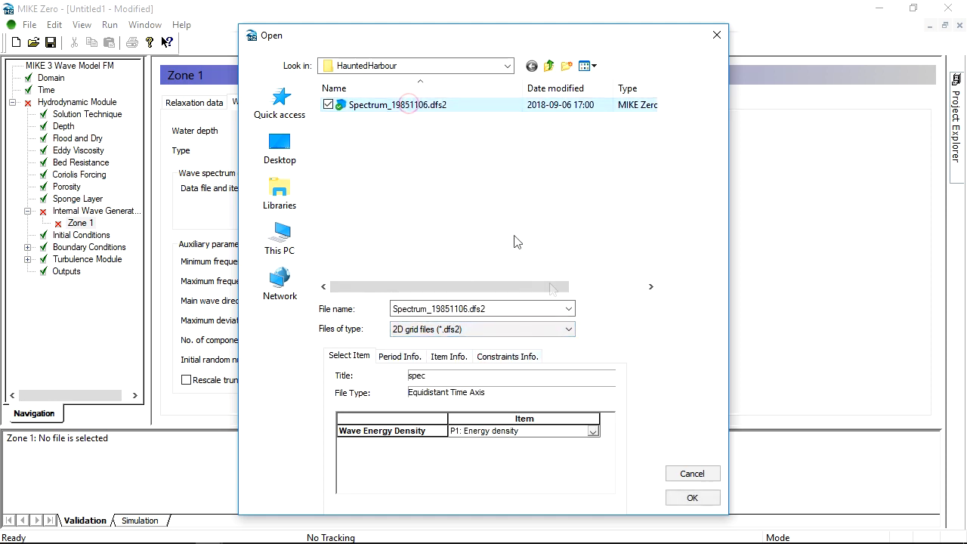
pyautogui.click(692, 497)
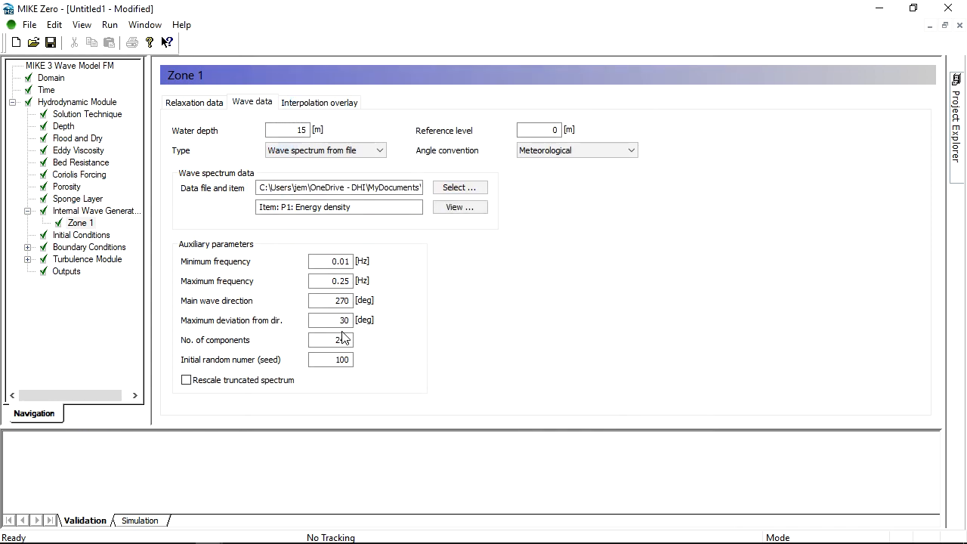
# Step: Set the main wave direction to 300° with a 45° maximum deviation
pyautogui.click(329, 299)
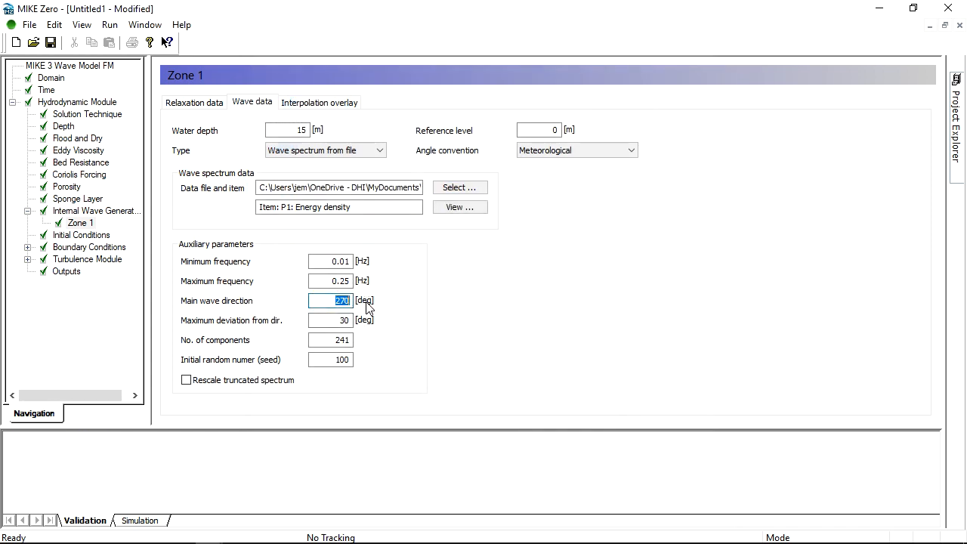
pyautogui.write('300')
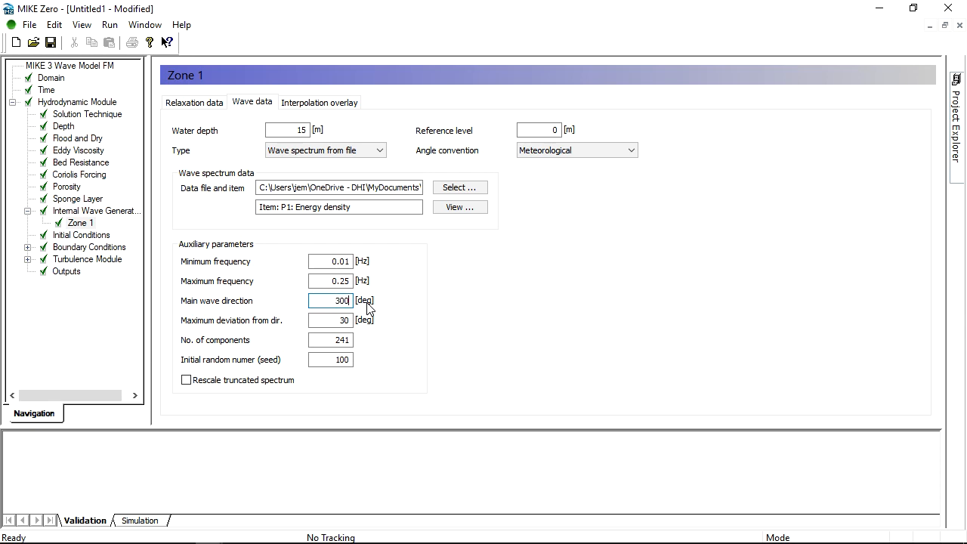
pyautogui.click(329, 321)
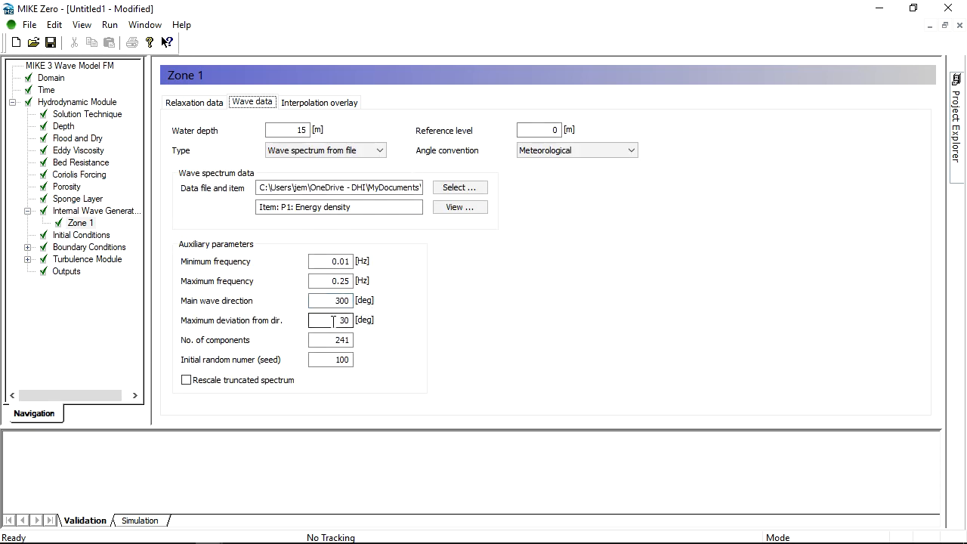
pyautogui.write('45')
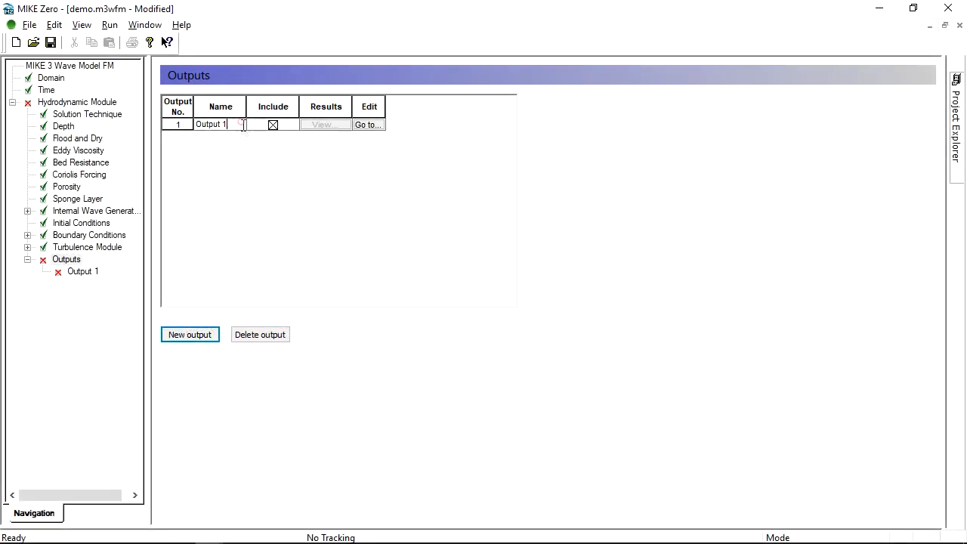
# Step: Define output area as a 2D horizontal area series including total water depth, and preview its extent
pyautogui.write('area')
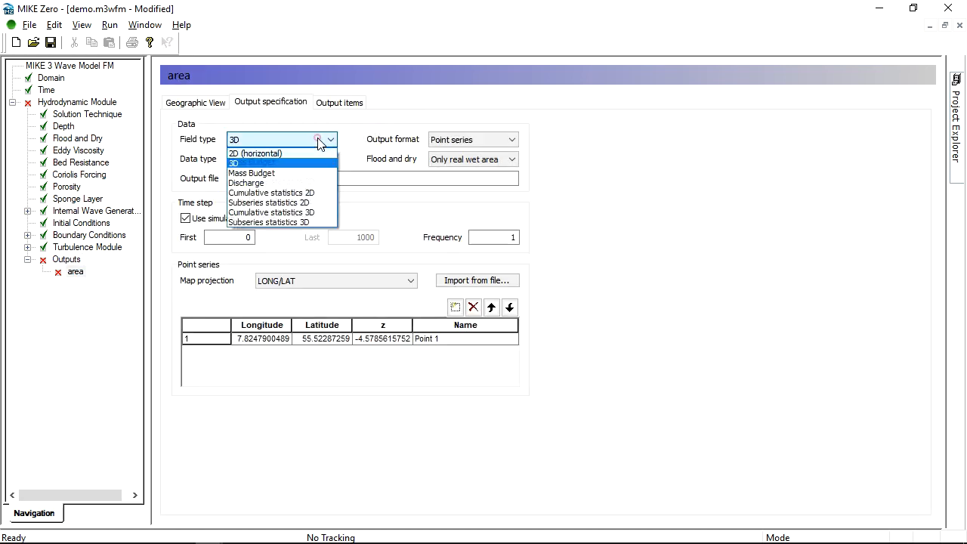
pyautogui.click(255, 154)
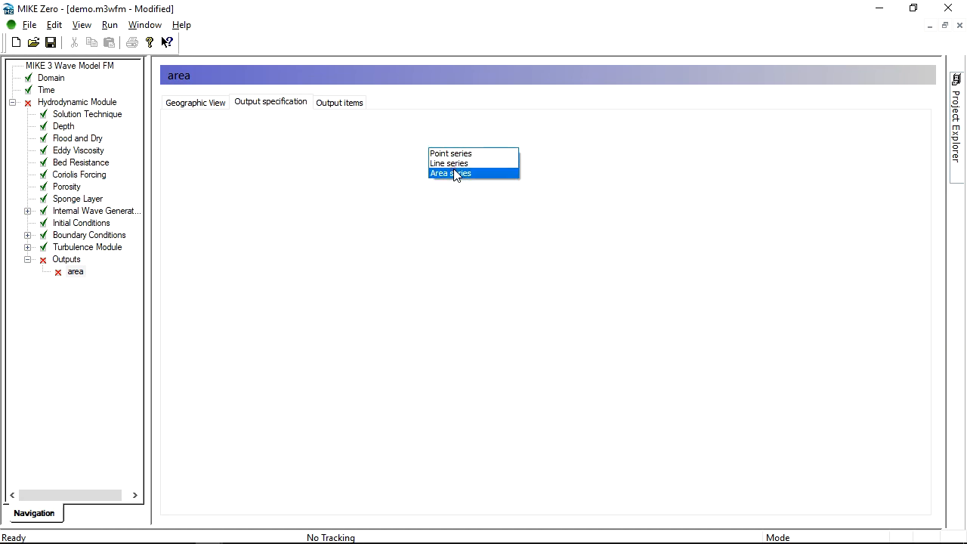
pyautogui.click(450, 172)
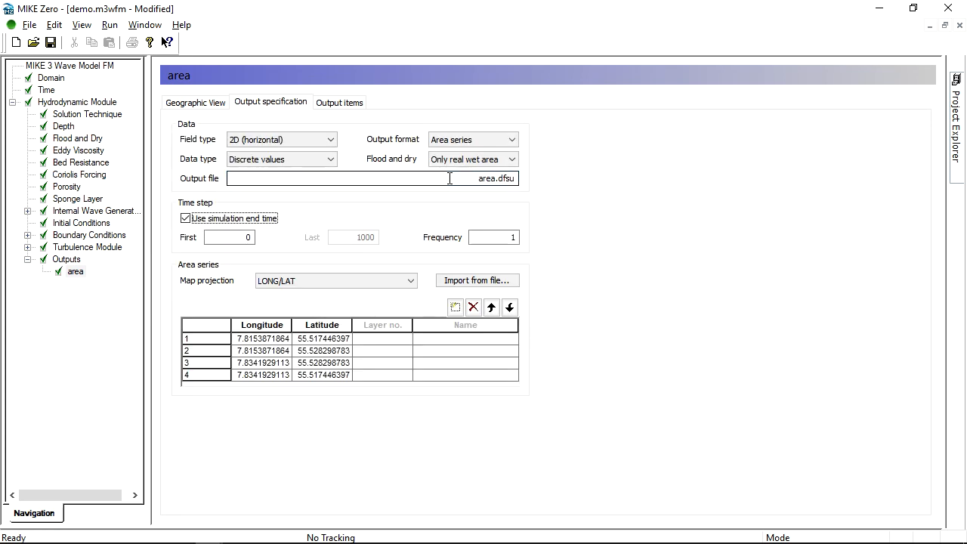
pyautogui.click(338, 103)
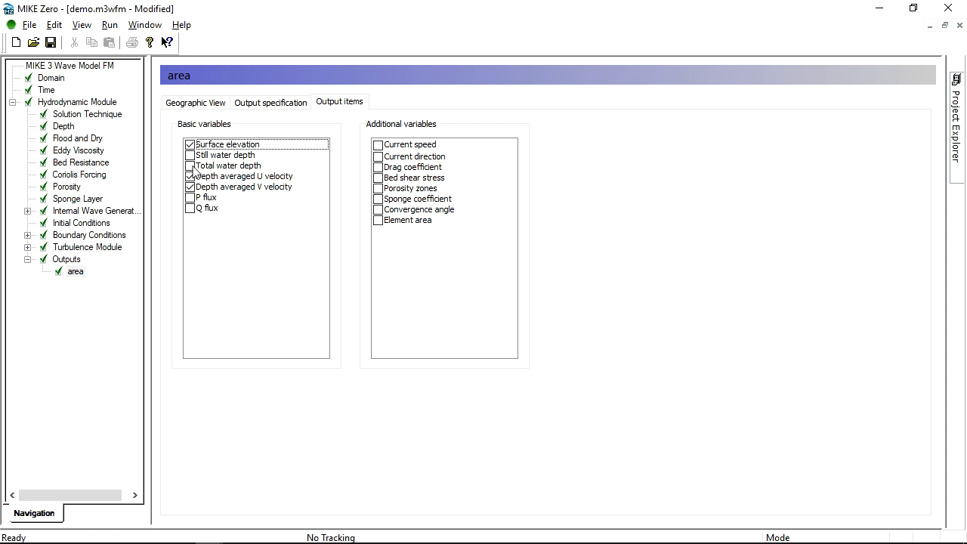
pyautogui.click(228, 164)
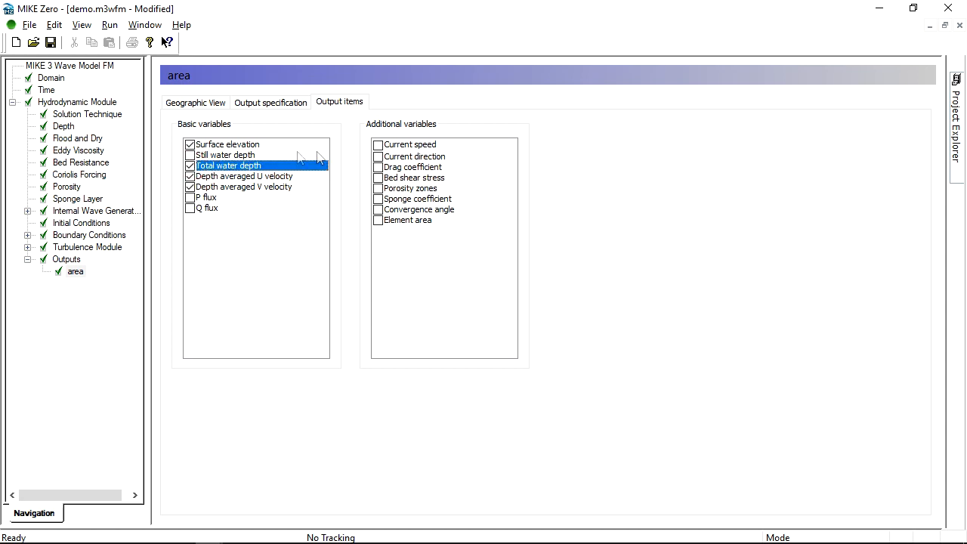
pyautogui.click(194, 103)
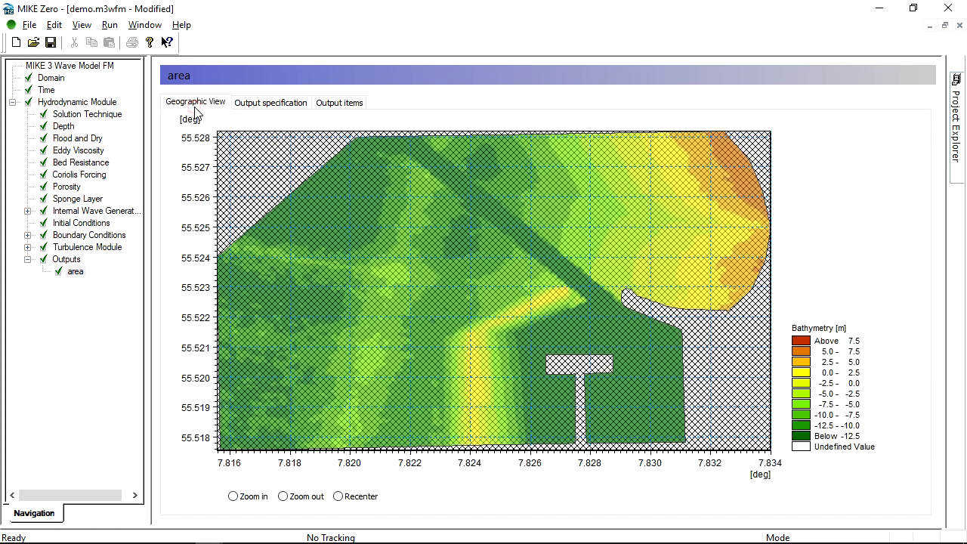
pyautogui.click(66, 260)
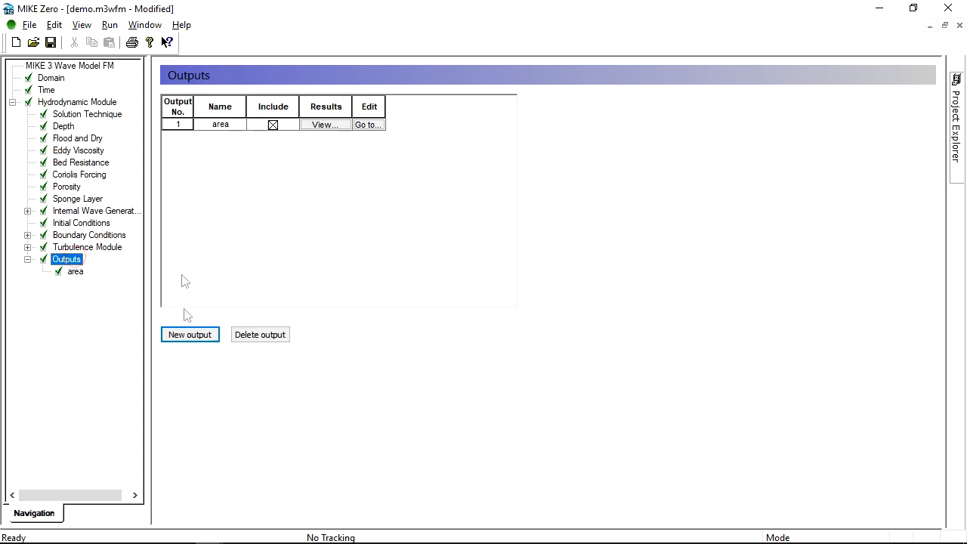
# Step: Add output vol as a 3D volume series over layers 1–10 and review its stored variables
pyautogui.click(189, 335)
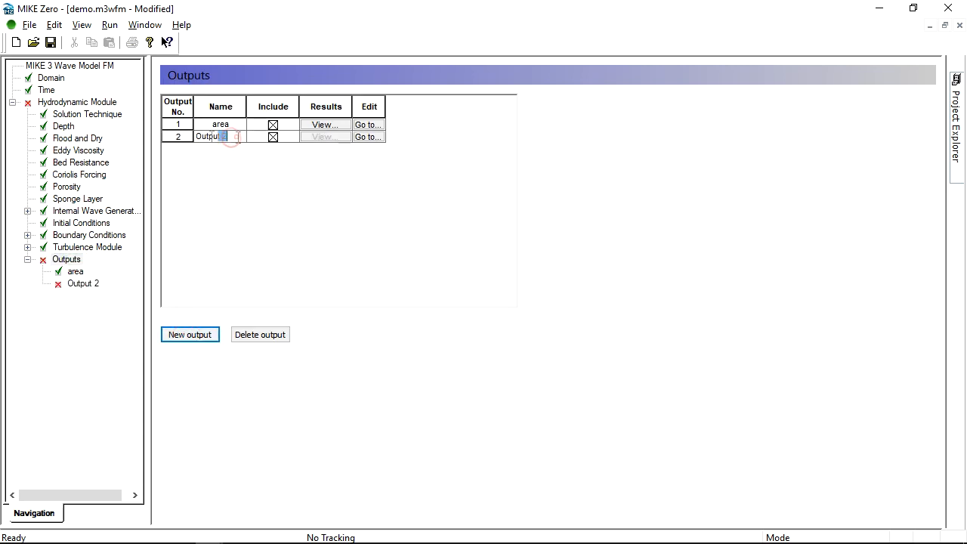
pyautogui.write('vol')
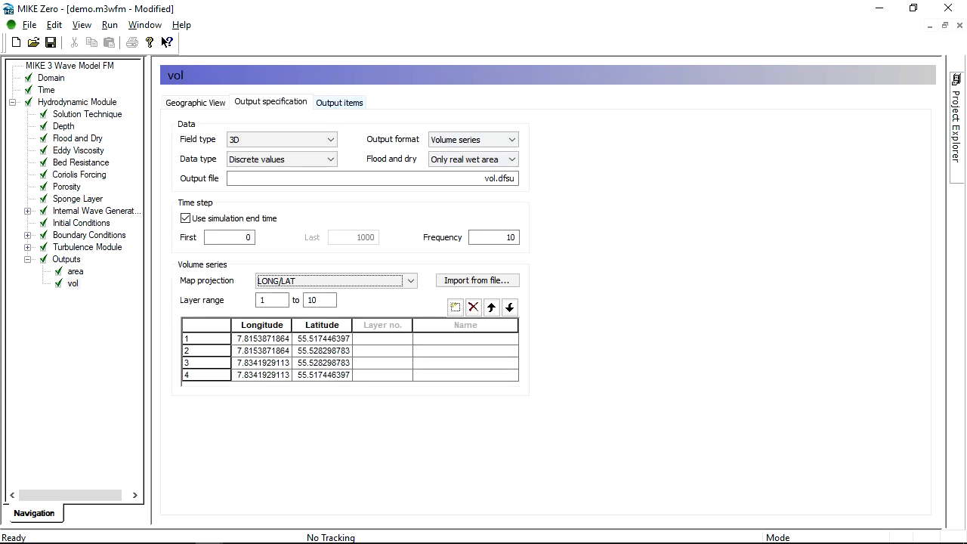
pyautogui.click(339, 103)
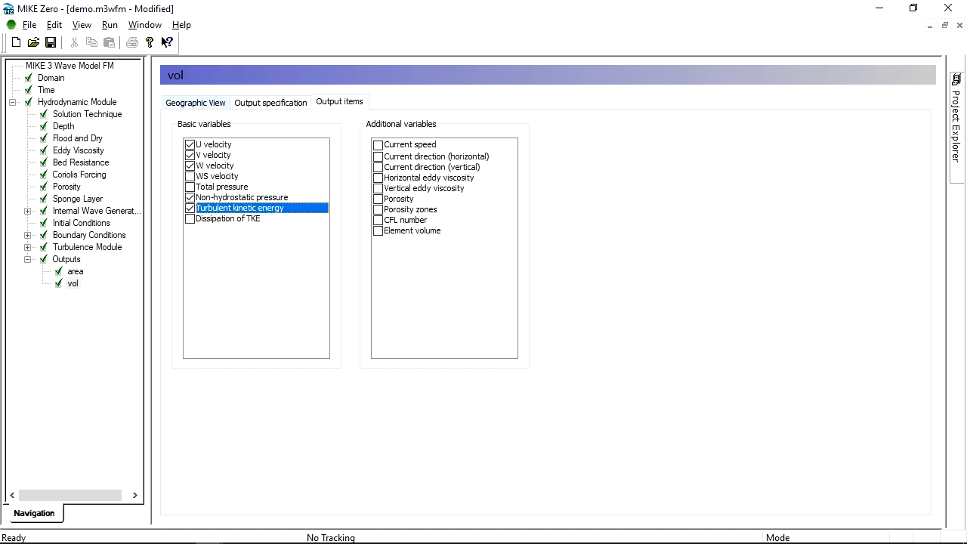
pyautogui.click(195, 103)
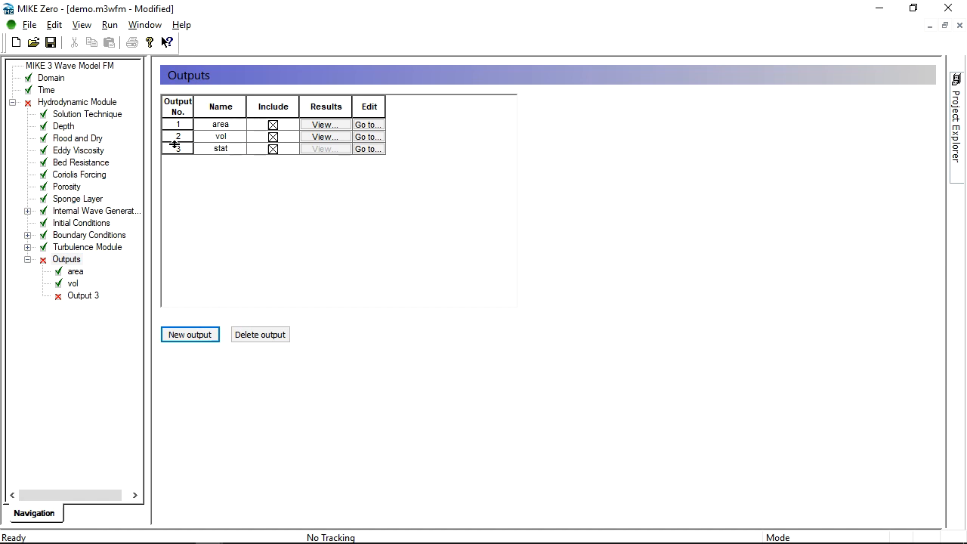
# Step: Review output stat's cumulative 2D wave statistics items and its four-corner area on the map
pyautogui.click(369, 148)
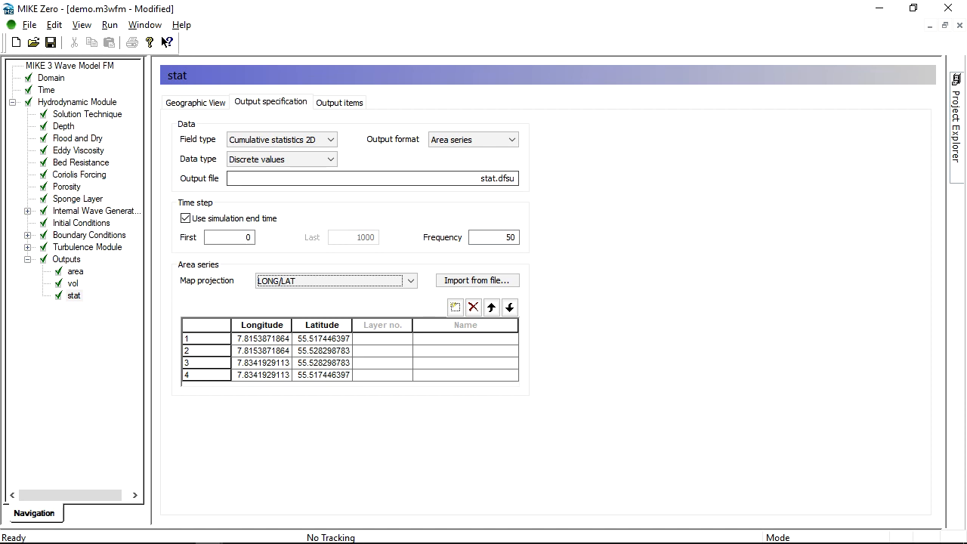
pyautogui.click(339, 103)
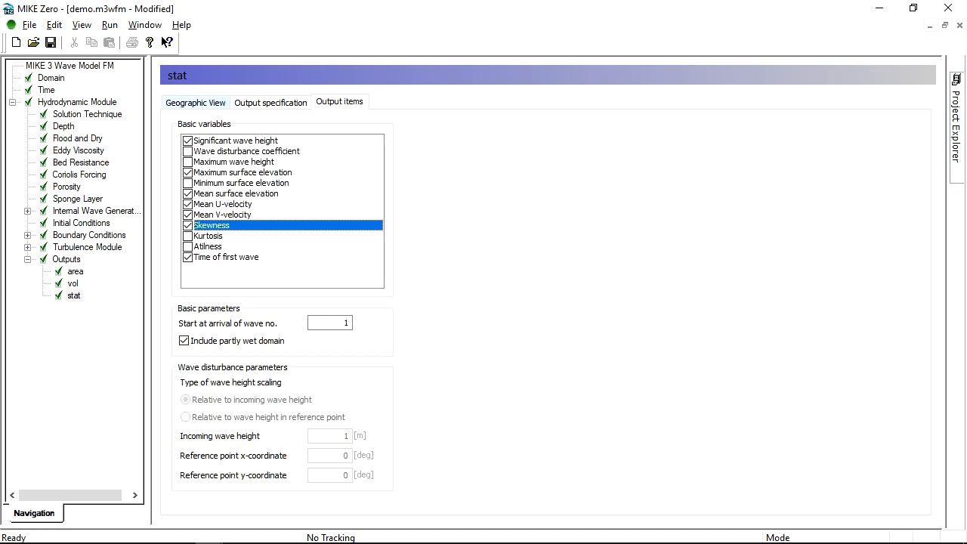
pyautogui.click(195, 103)
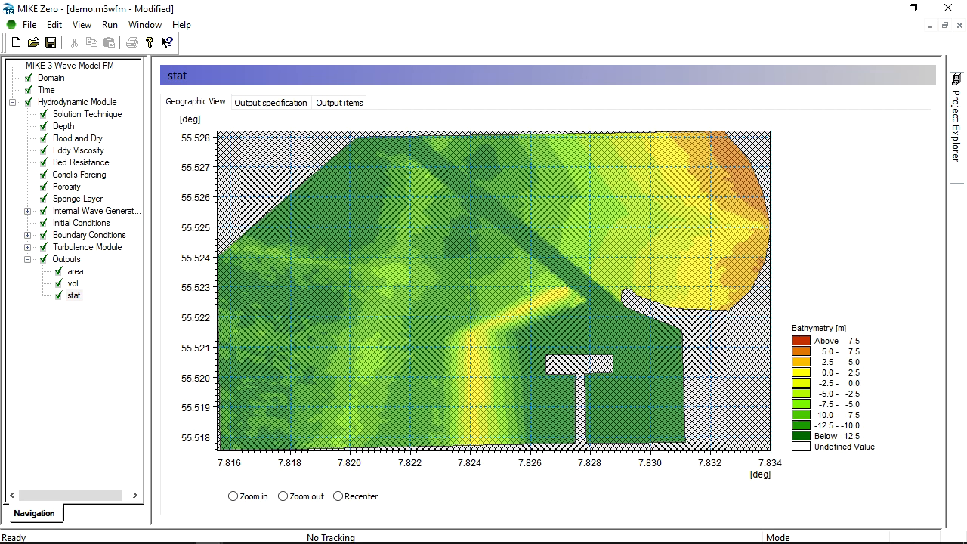
pyautogui.click(66, 260)
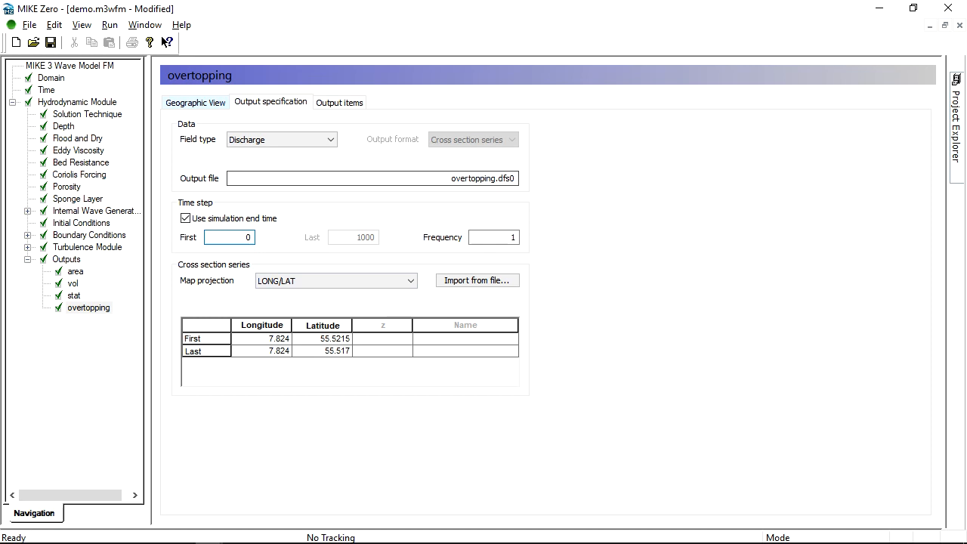
# Step: Check the quantity recorded by the overtopping output and return to the outputs table
pyautogui.click(338, 102)
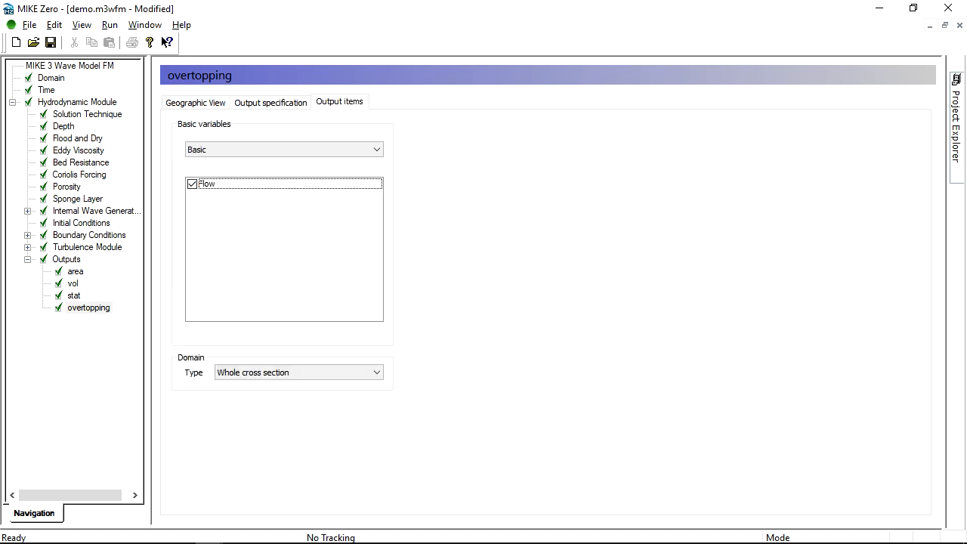
pyautogui.click(194, 103)
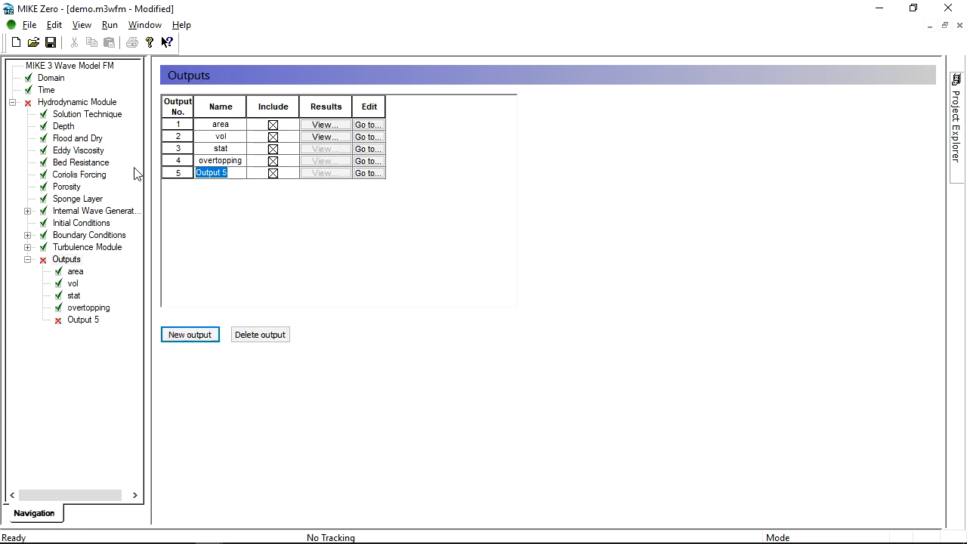
# Step: Name the fifth output hpq_MIKE_MA, select its P and Q flux items and view its 2D grid on the map
pyautogui.write('hpq_')
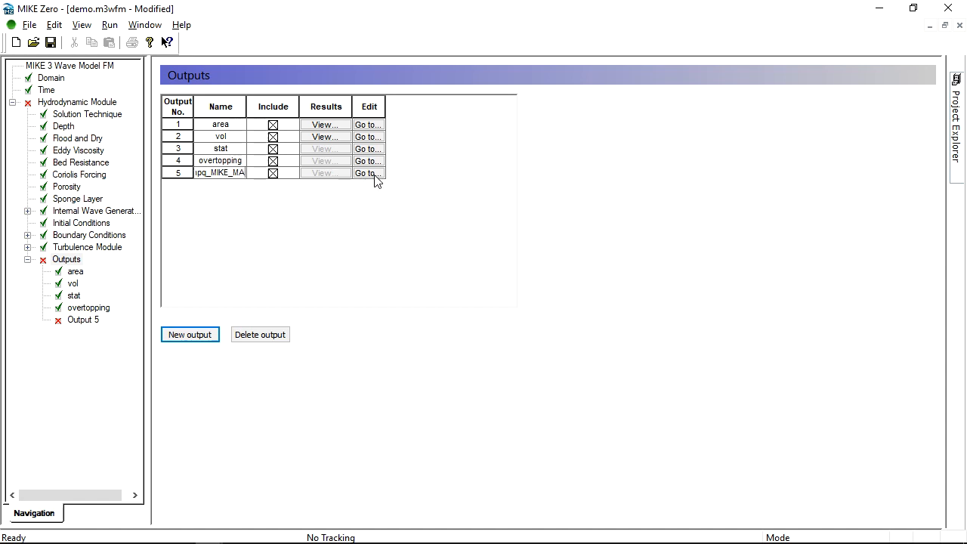
pyautogui.click(368, 173)
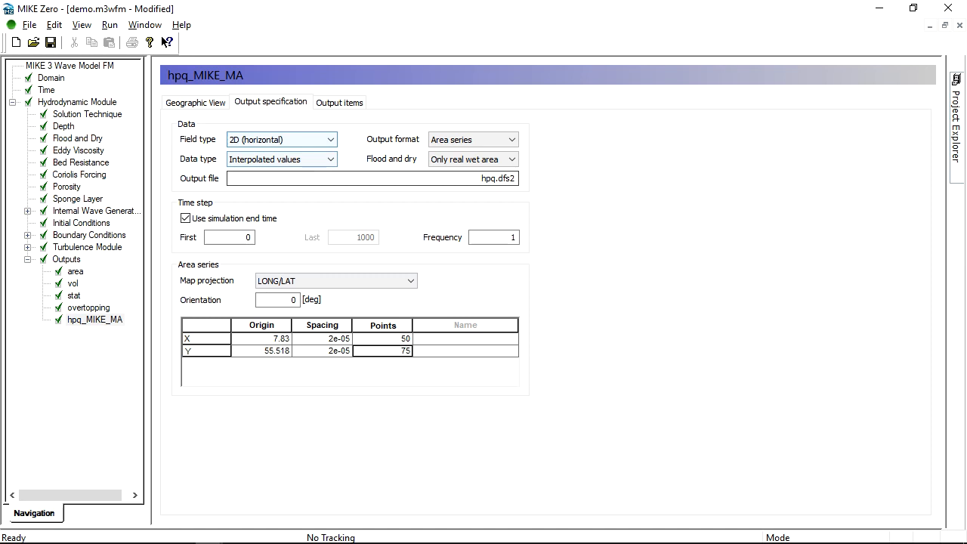
pyautogui.click(339, 103)
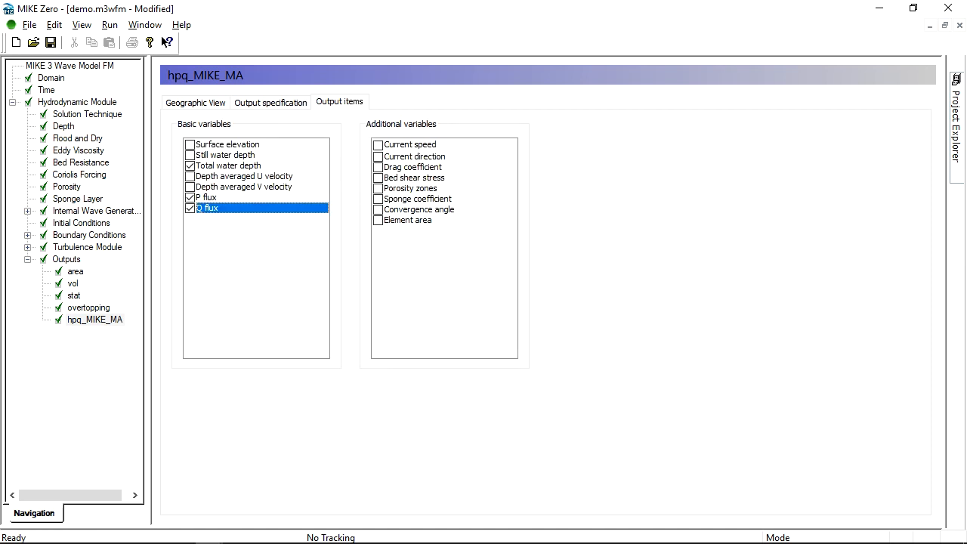
pyautogui.click(194, 103)
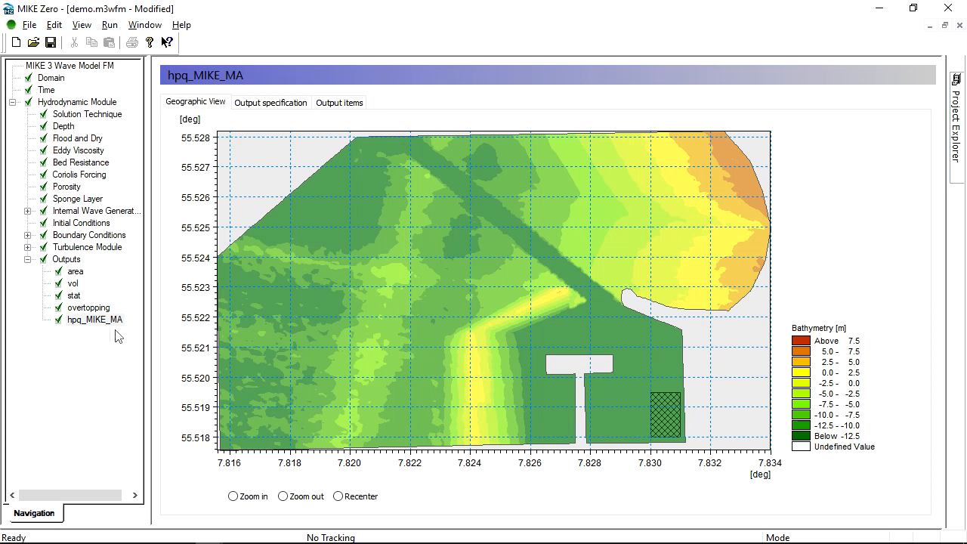
# Step: Start the simulation from the Run menu and confirm the launch settings
pyautogui.click(51, 42)
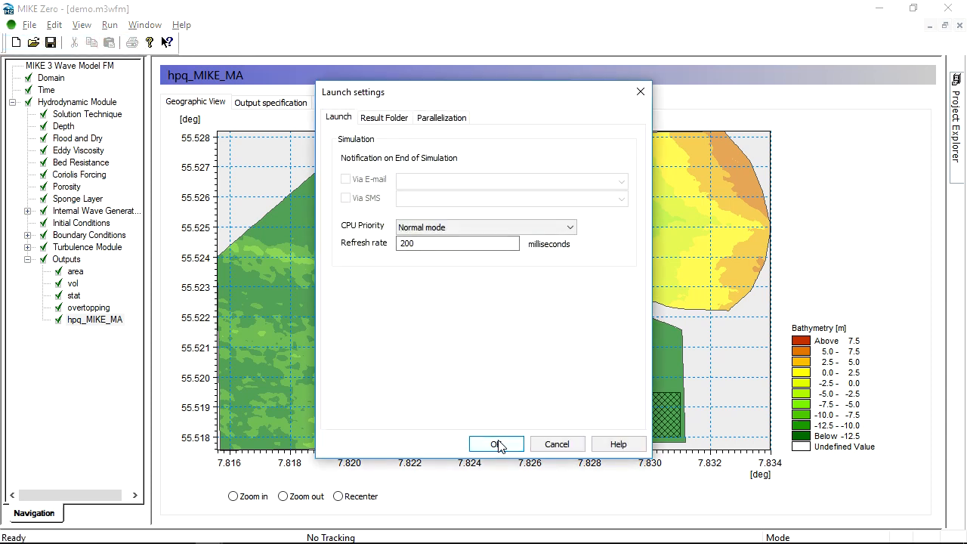
pyautogui.click(496, 444)
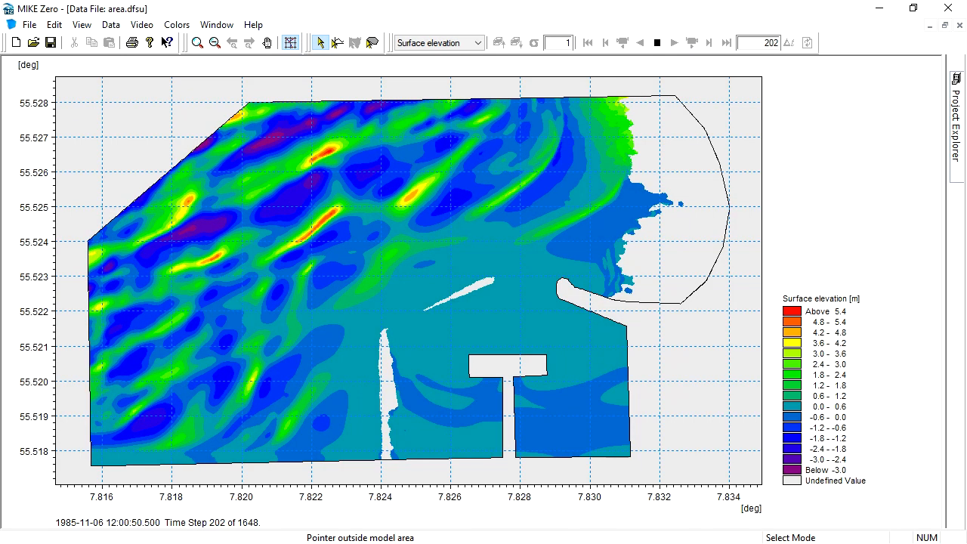
# Step: Play the area.dfsu surface elevation animation to a later time step and stop it
pyautogui.click(673, 42)
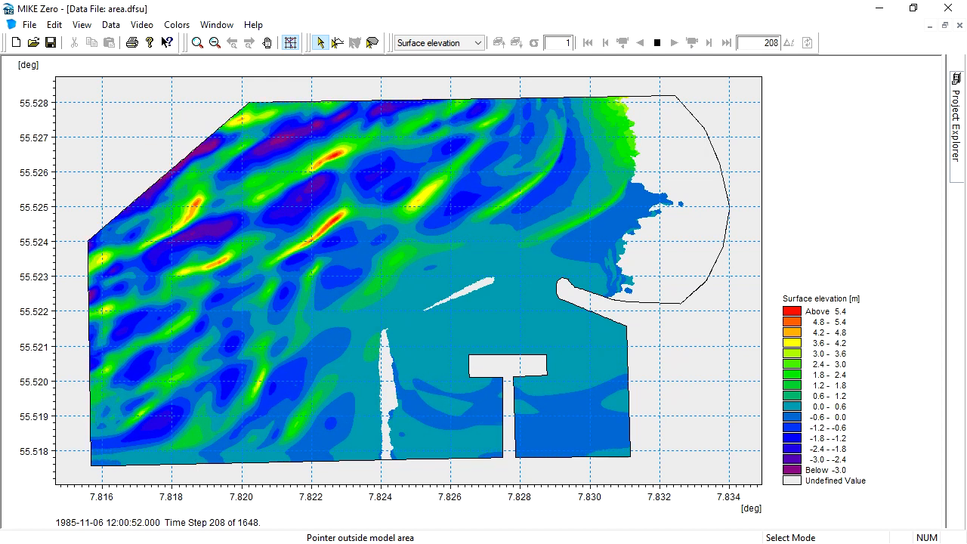
pyautogui.click(672, 42)
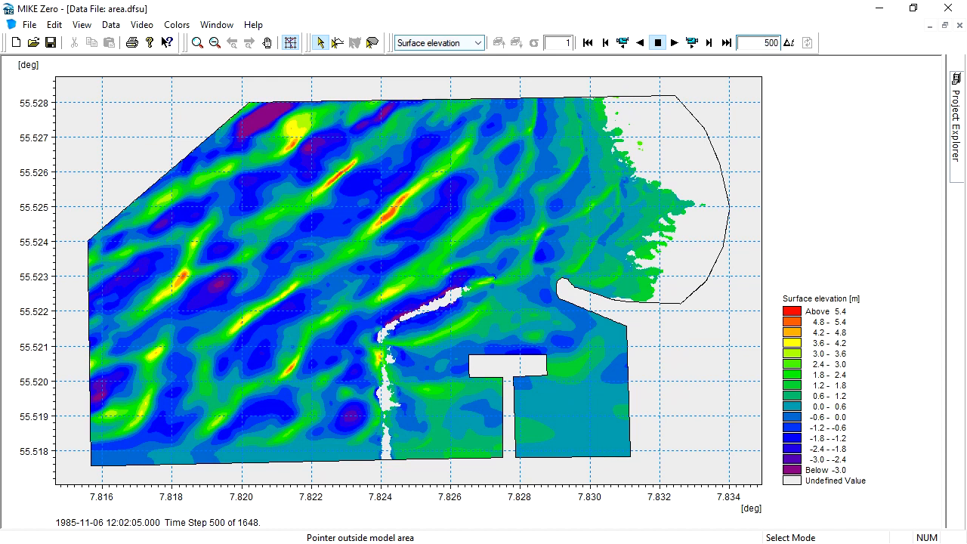
pyautogui.click(438, 42)
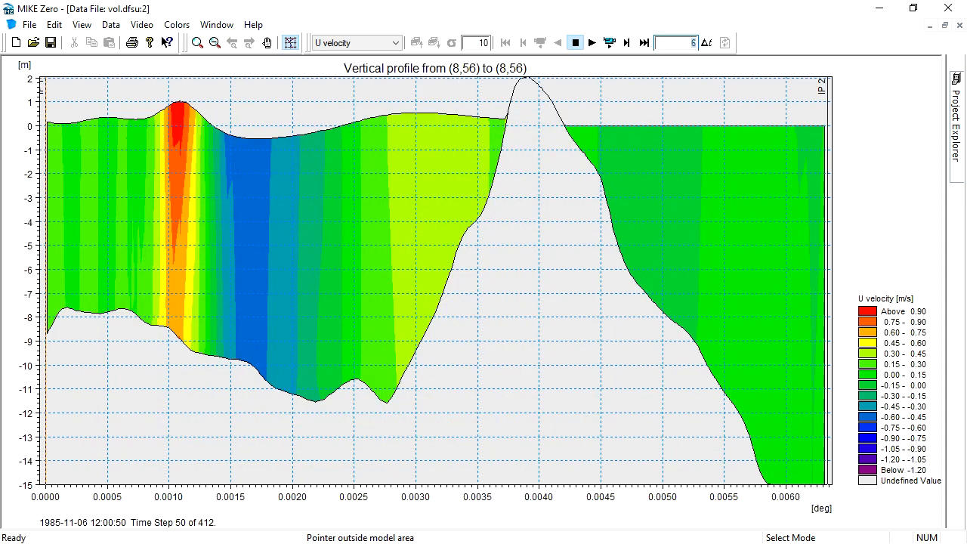
# Step: Step the vol.dfsu U velocity vertical profile forward through later time steps
pyautogui.click(592, 42)
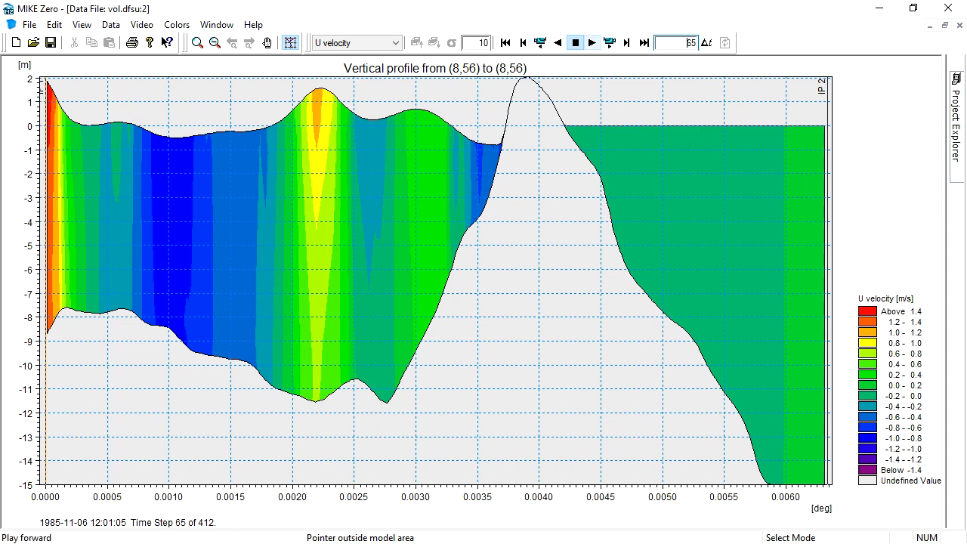
pyautogui.click(593, 43)
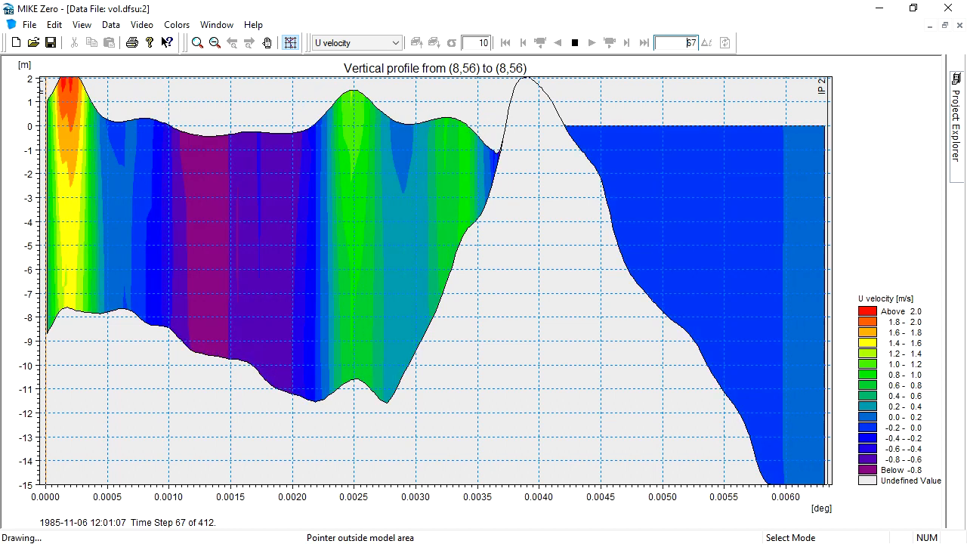
# Step: Switch the profile item to Non-hydrostatic pressure and step it through several later time steps
pyautogui.click(609, 42)
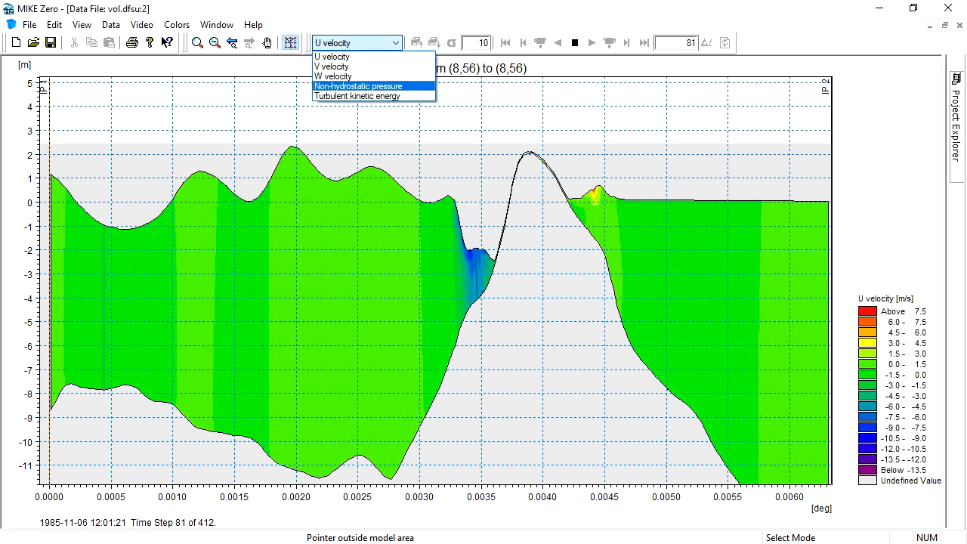
pyautogui.click(360, 85)
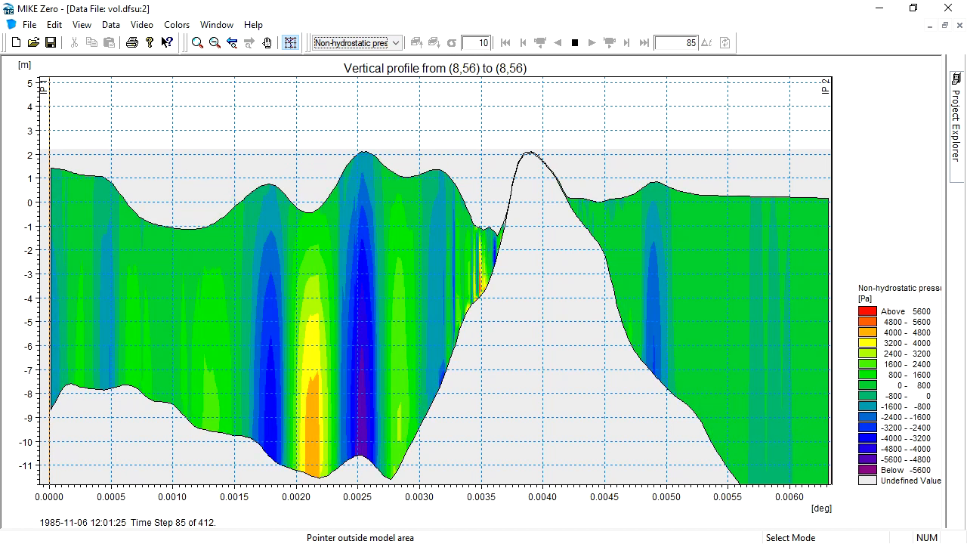
pyautogui.click(608, 43)
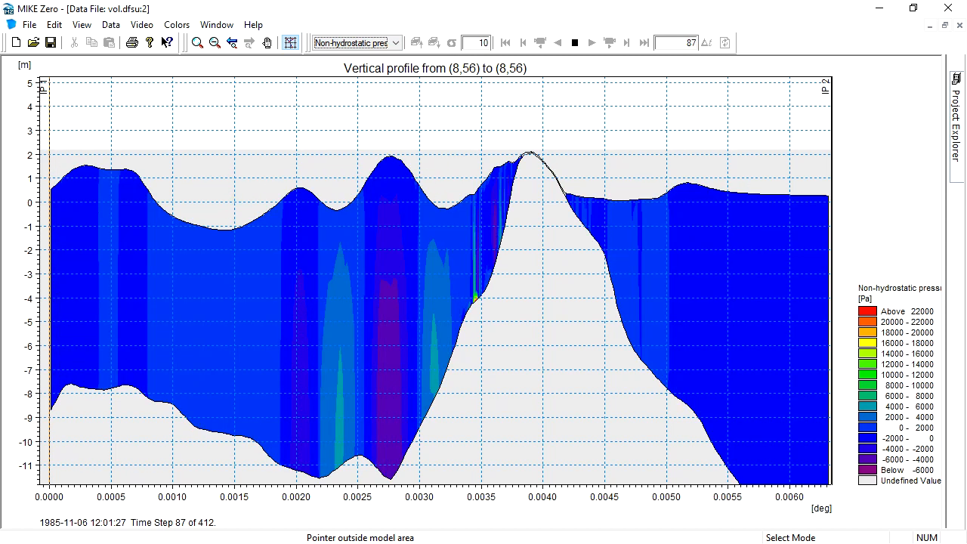
pyautogui.click(609, 42)
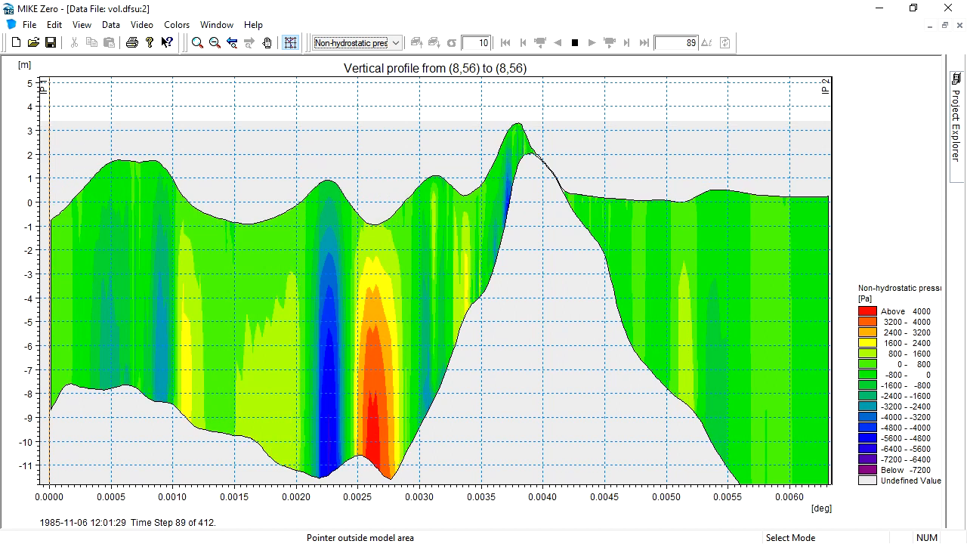
pyautogui.click(609, 43)
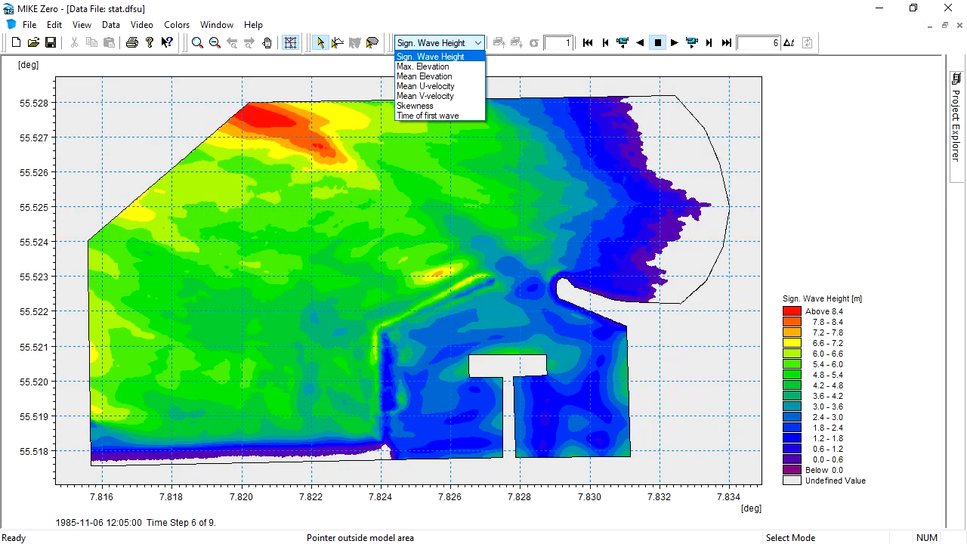
# Step: Show Max. Elevation on the stat.dfsu statistics map, then switch to another statistic item
pyautogui.click(424, 67)
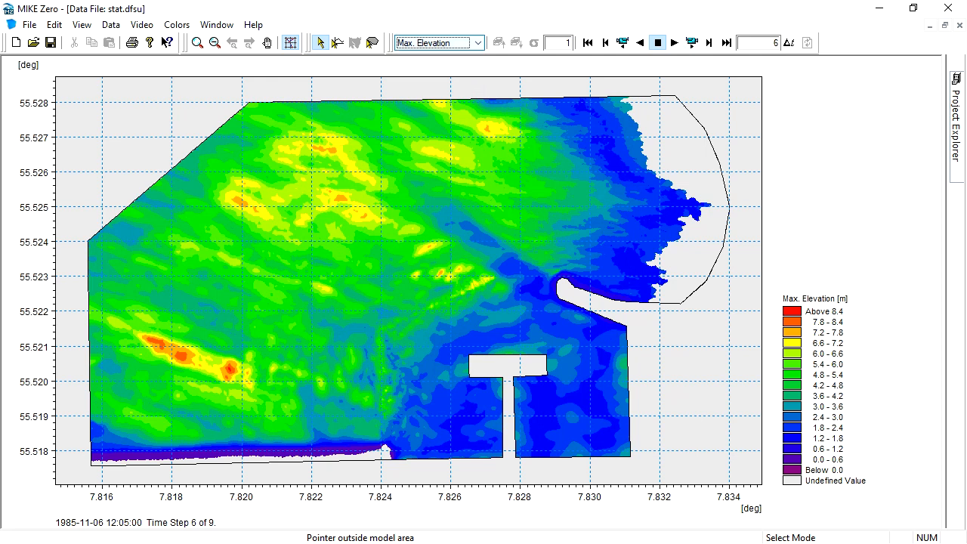
pyautogui.click(478, 42)
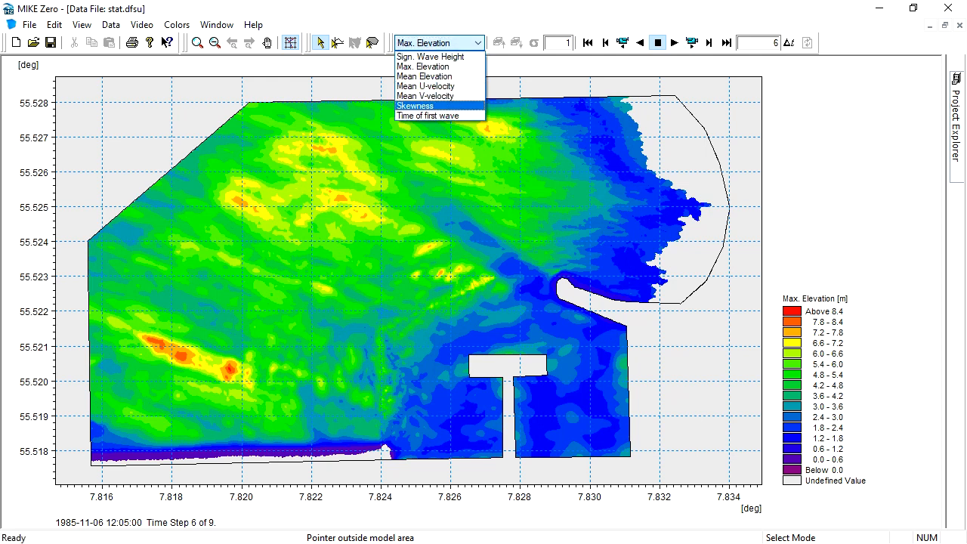
pyautogui.click(426, 86)
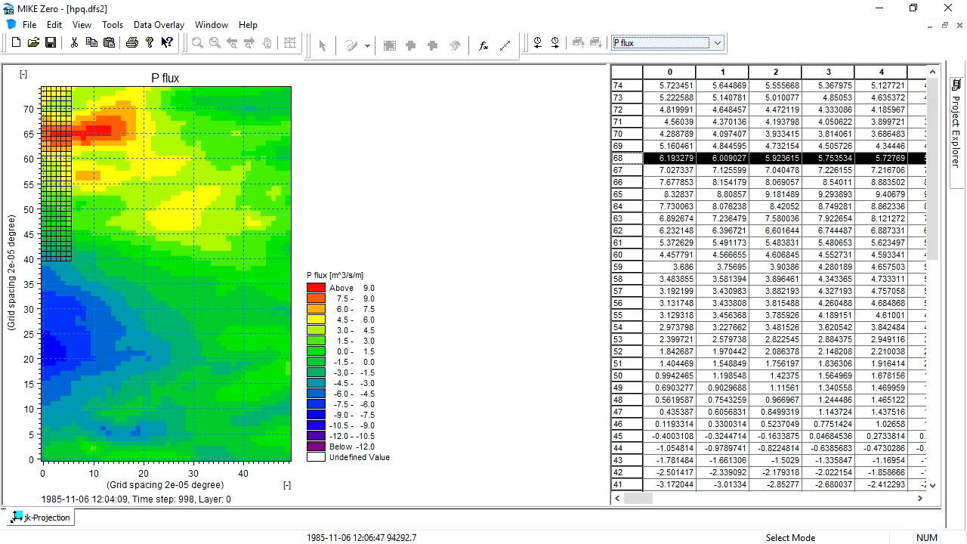
# Step: Switch the hpq.dfs2 grid map from P flux to Q flux
pyautogui.click(714, 43)
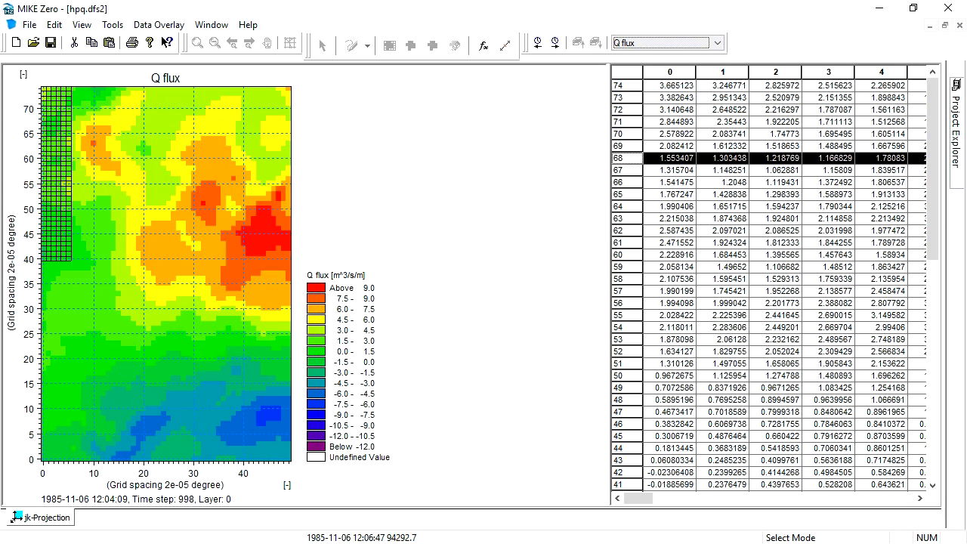